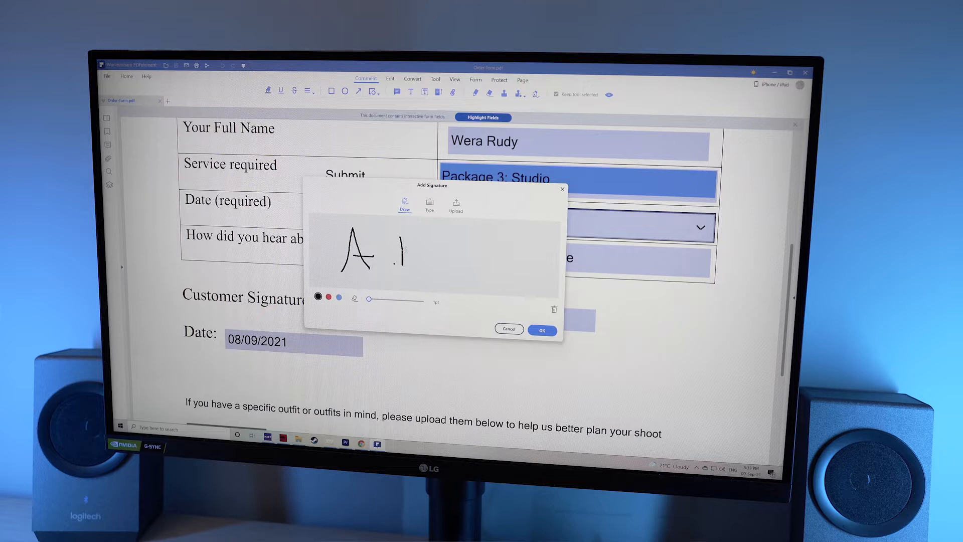
Step: Draw the handwritten customer signature on the signing pad
left_click_drag(405, 246, 492, 264)
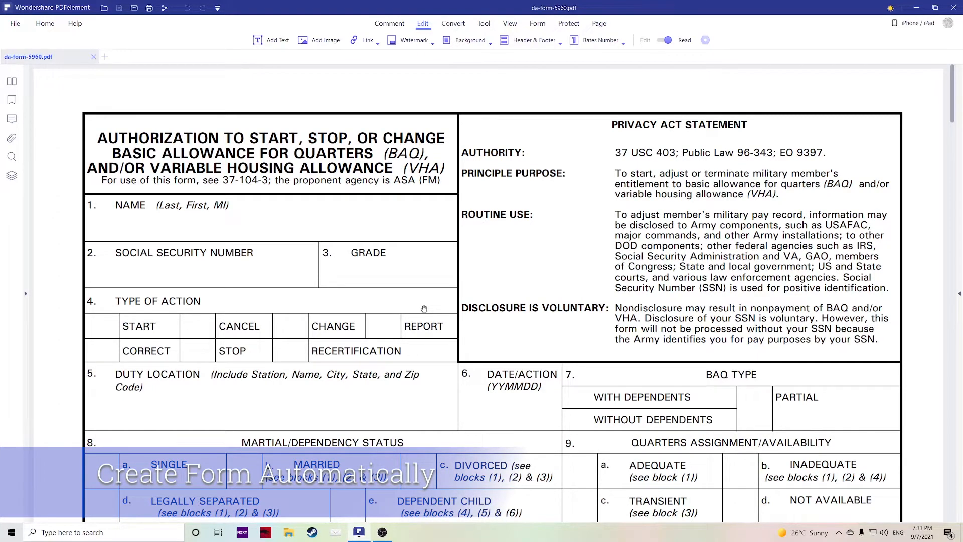
Step: Run Form Field Recognition to auto-create the DA form's fillable fields
left_click(537, 23)
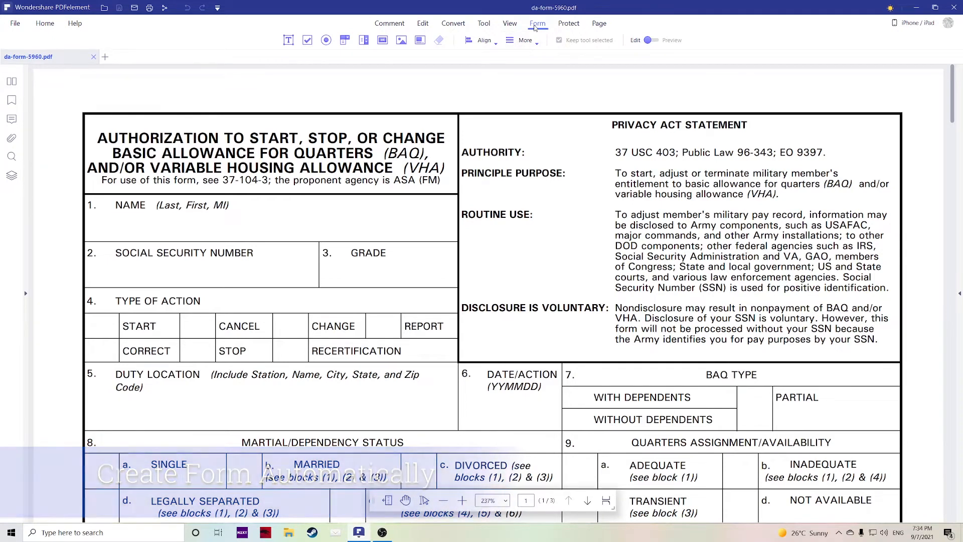
left_click(522, 40)
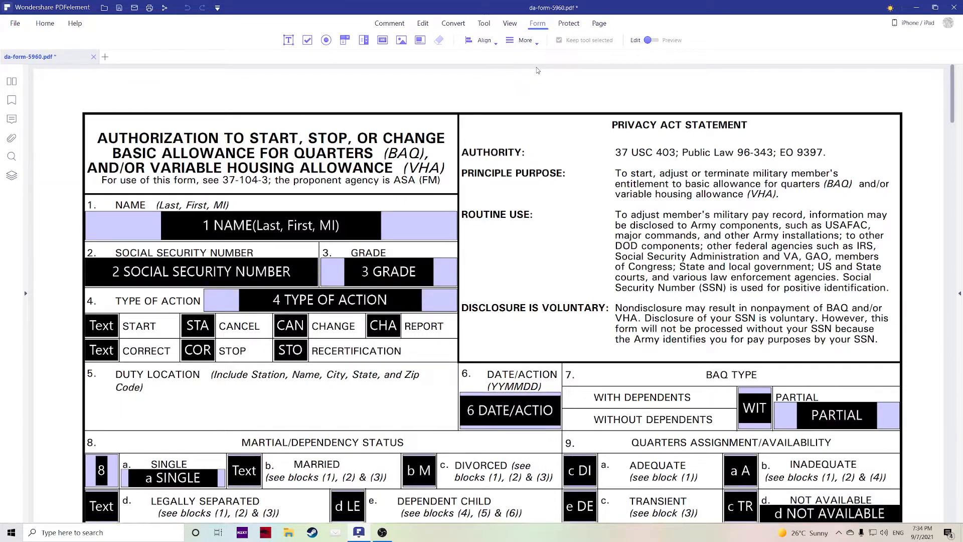
mouse_move(535, 73)
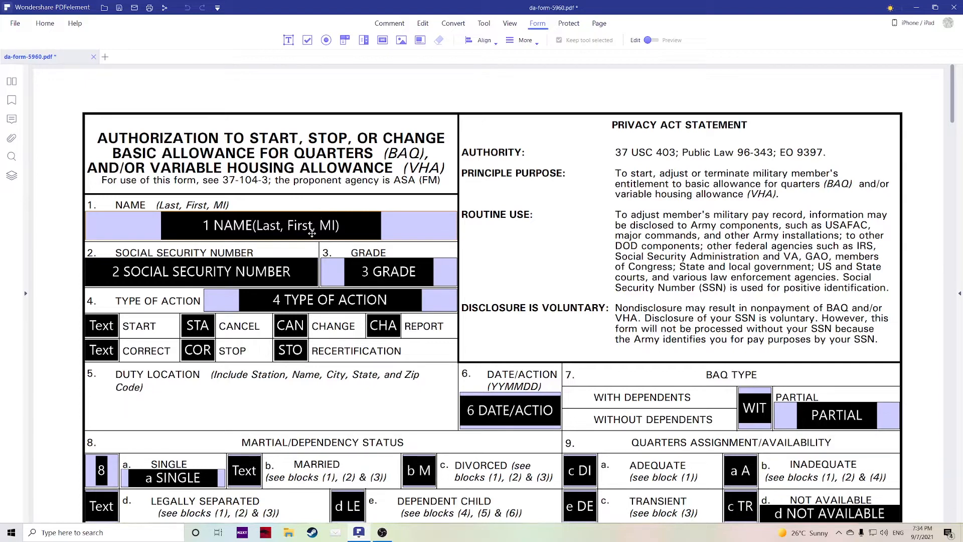
scroll("down", 3)
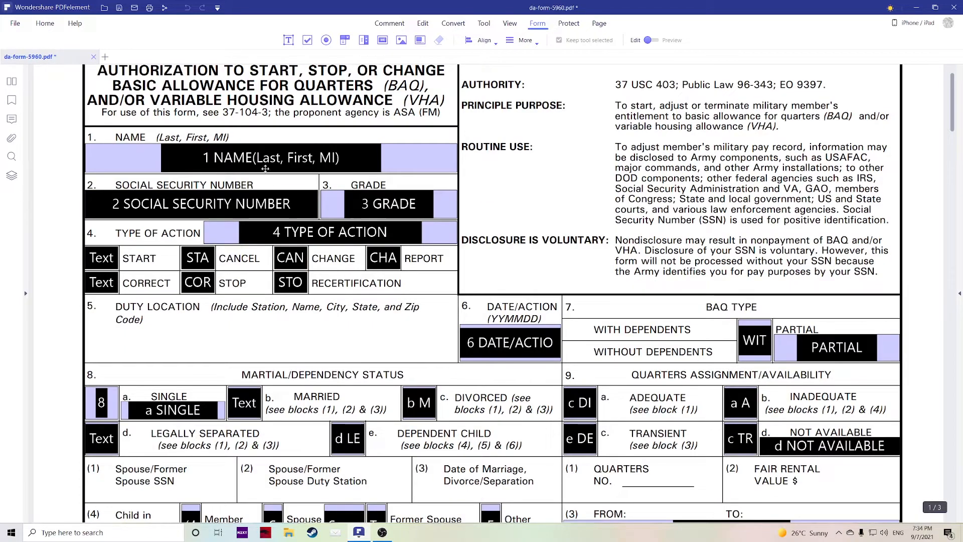
left_click(654, 40)
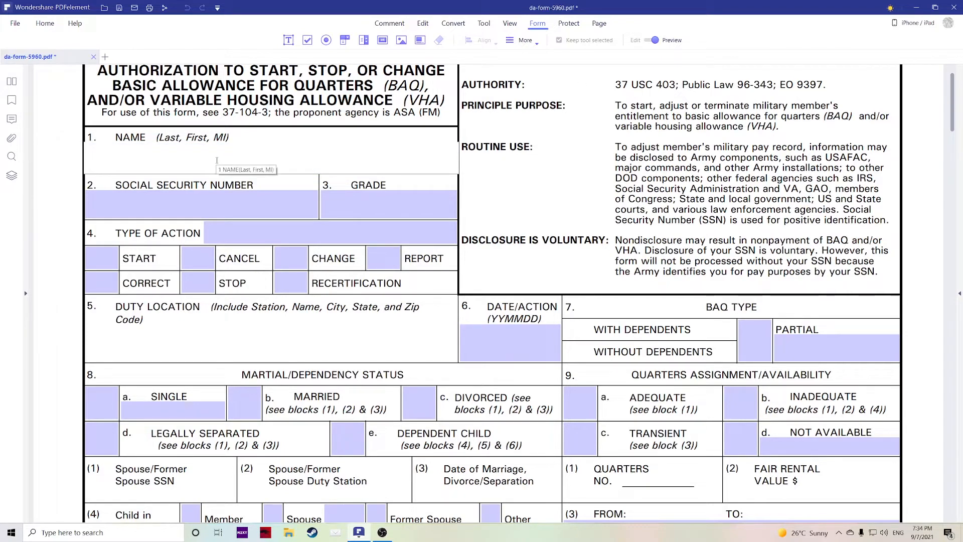
type("MR A")
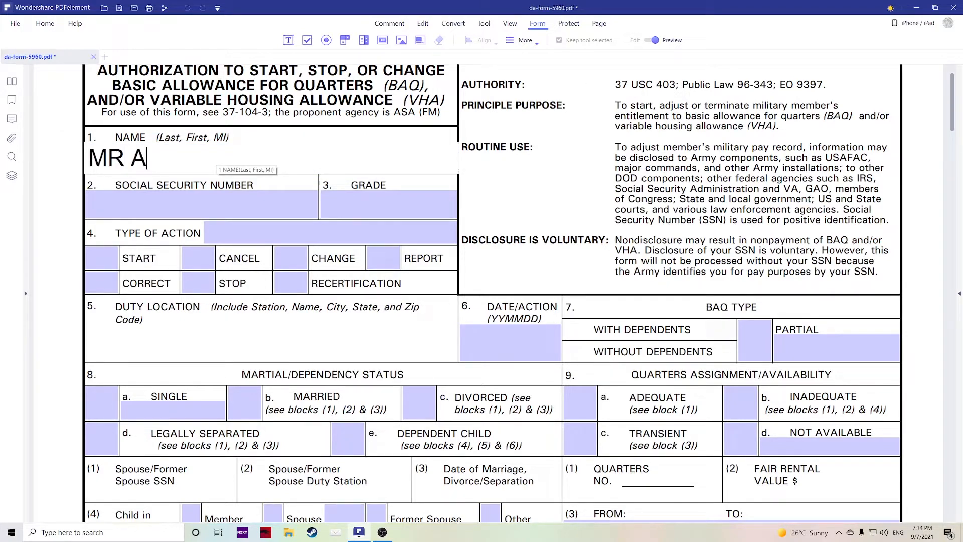
type("ARON R")
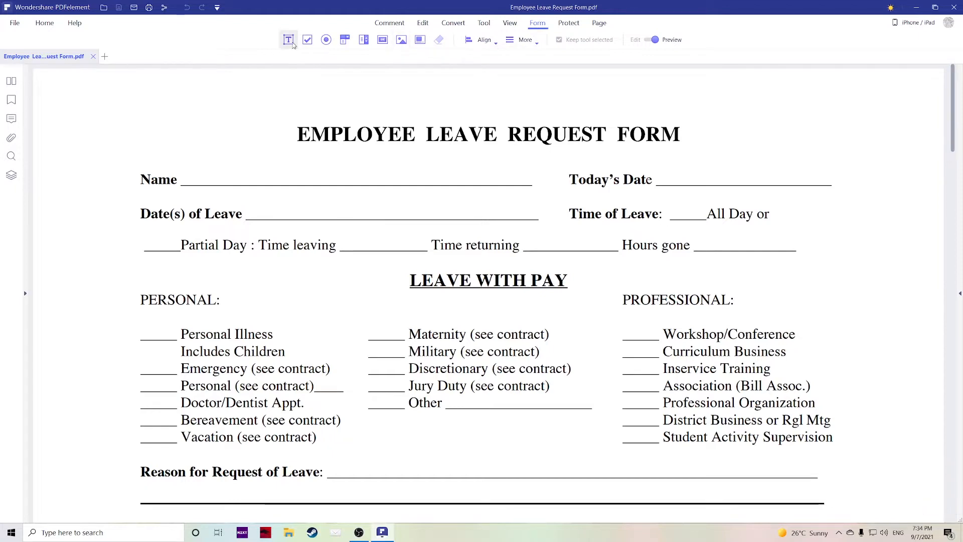
Step: Add a text field (Text1) on the leave request form's Name line
left_click(306, 39)
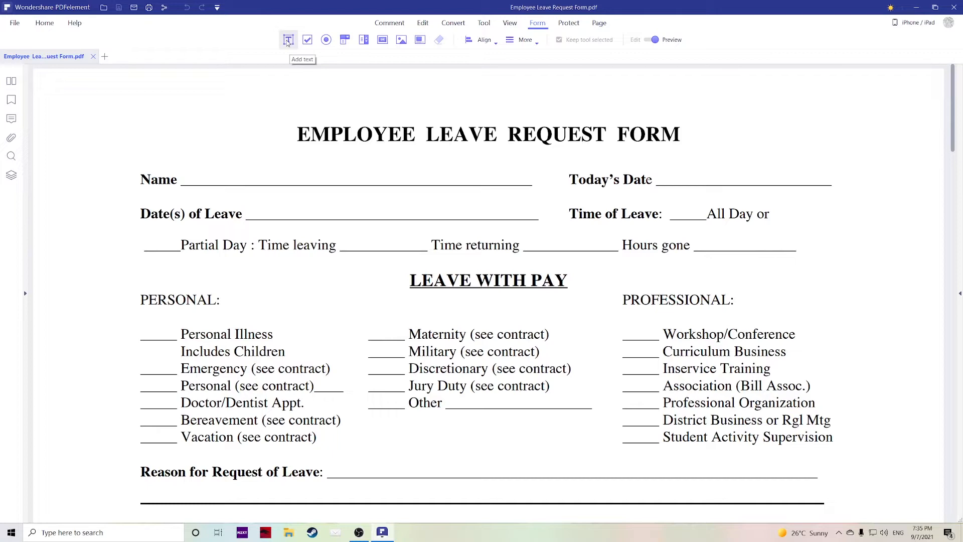
mouse_move(402, 40)
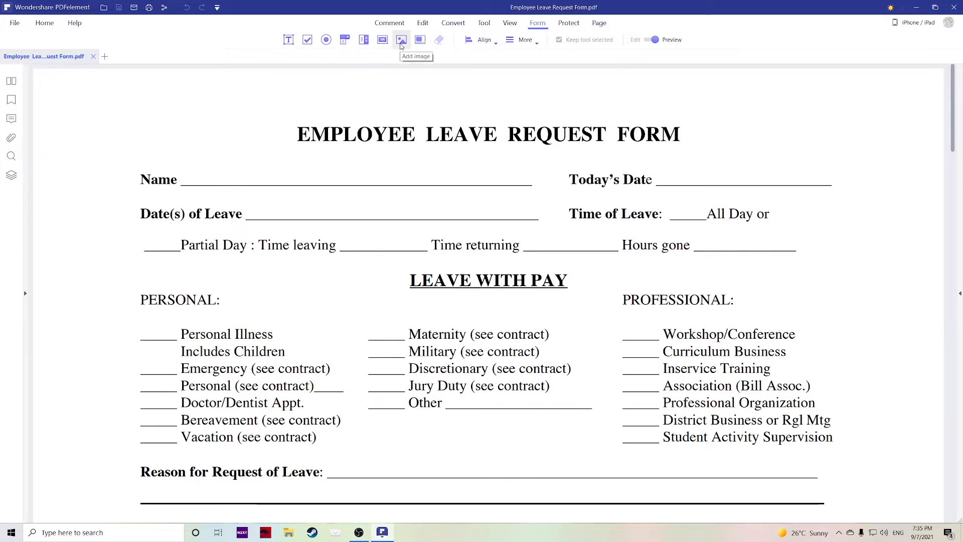
mouse_move(307, 39)
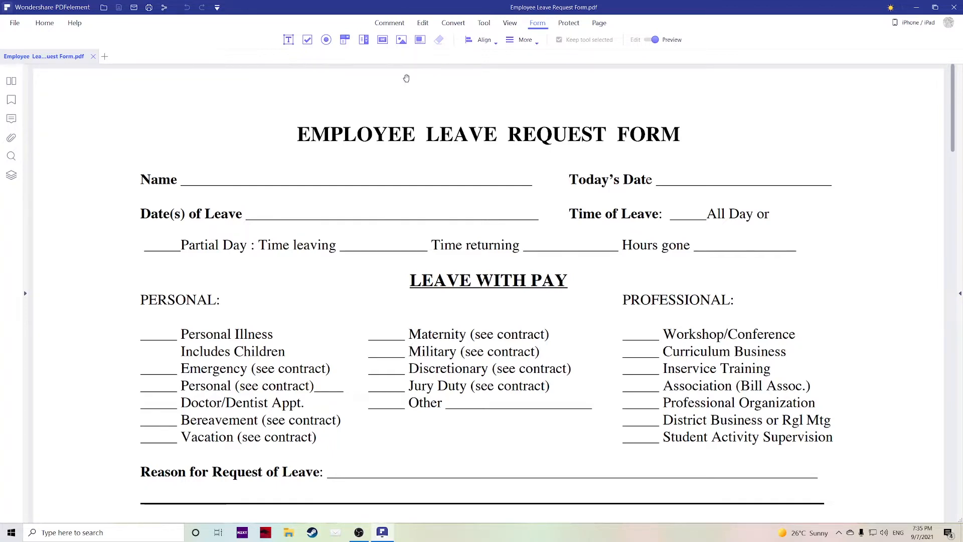
left_click(288, 39)
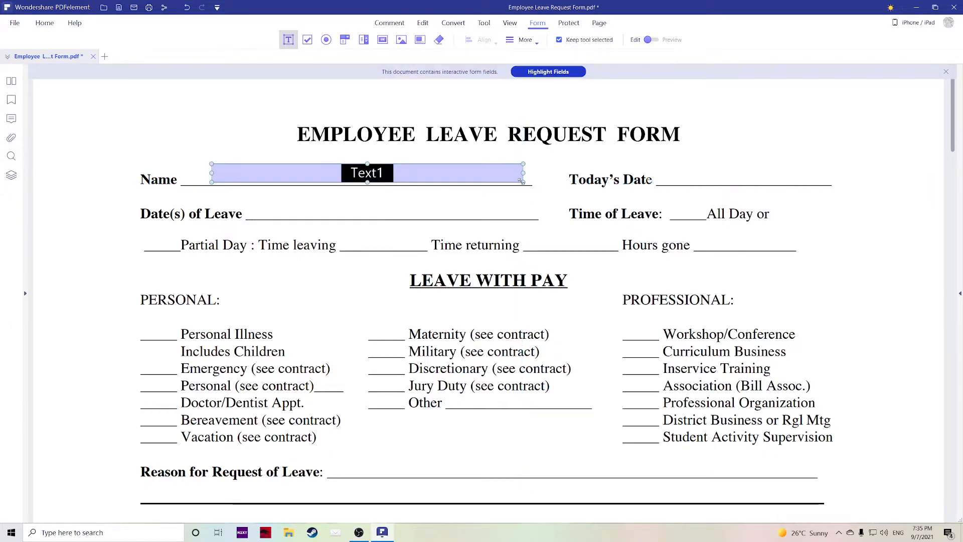
Step: In Preview, fill the new Name field with 'Mr Aaron'
left_click(652, 40)
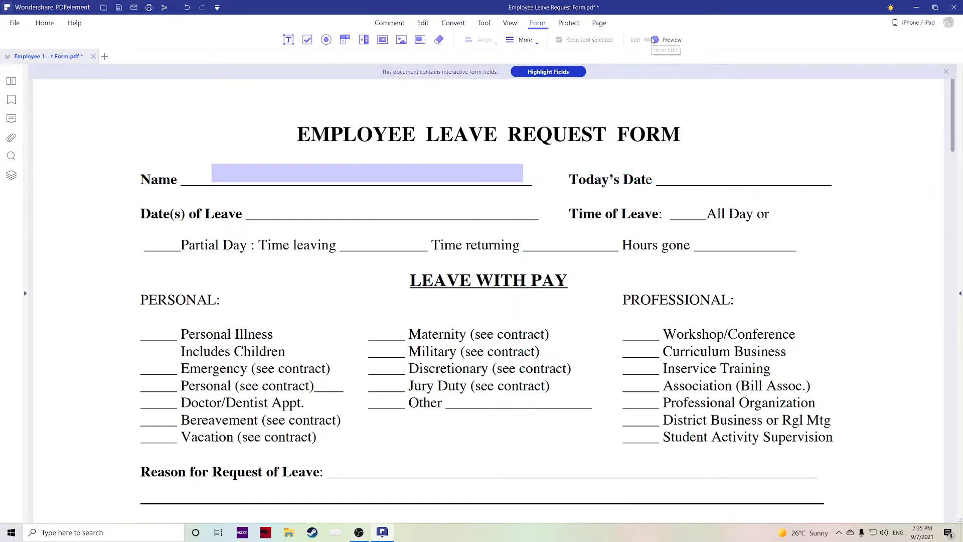
type("M")
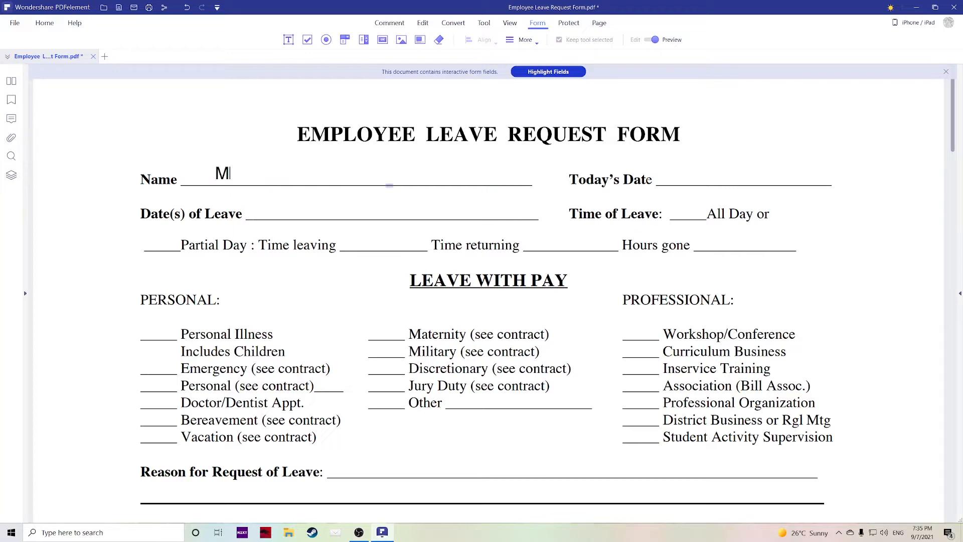
type("r Aaron")
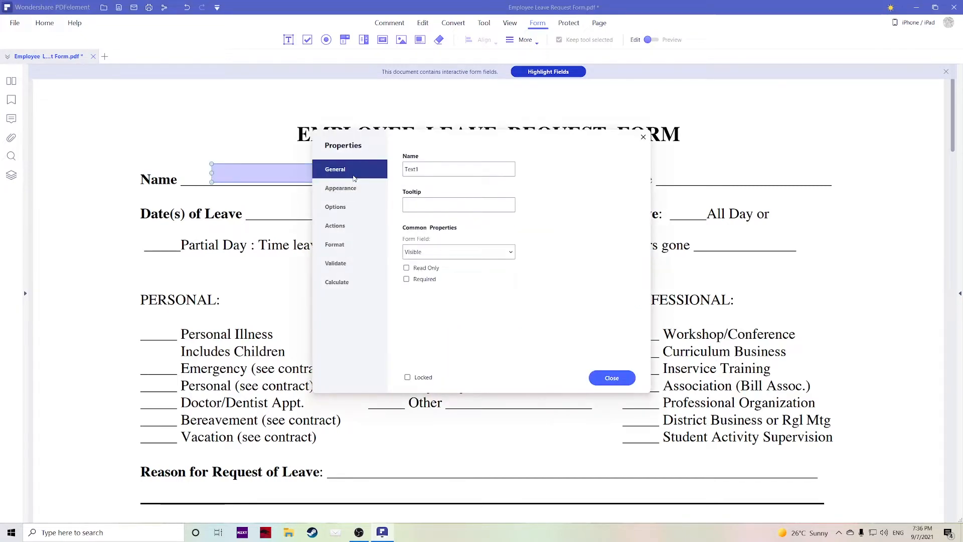
left_click(335, 226)
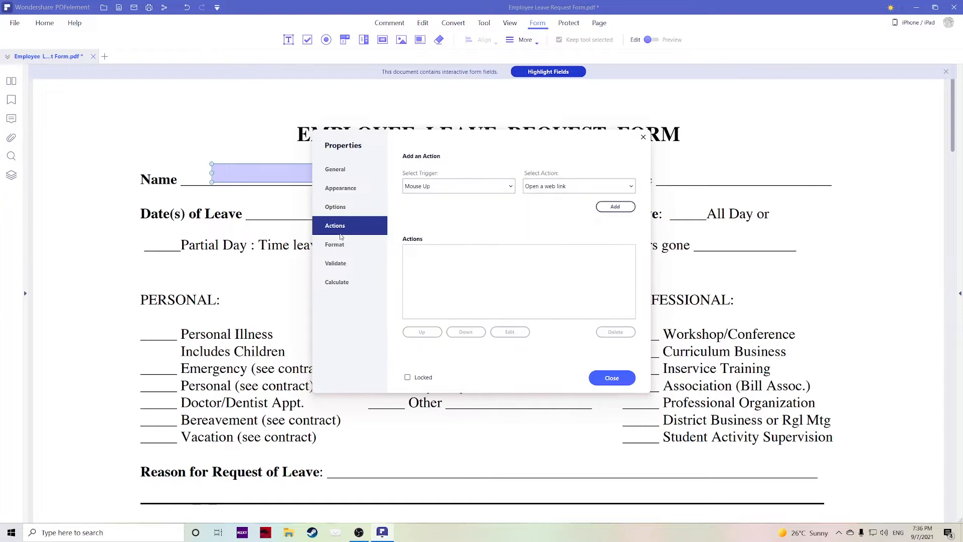
left_click(335, 243)
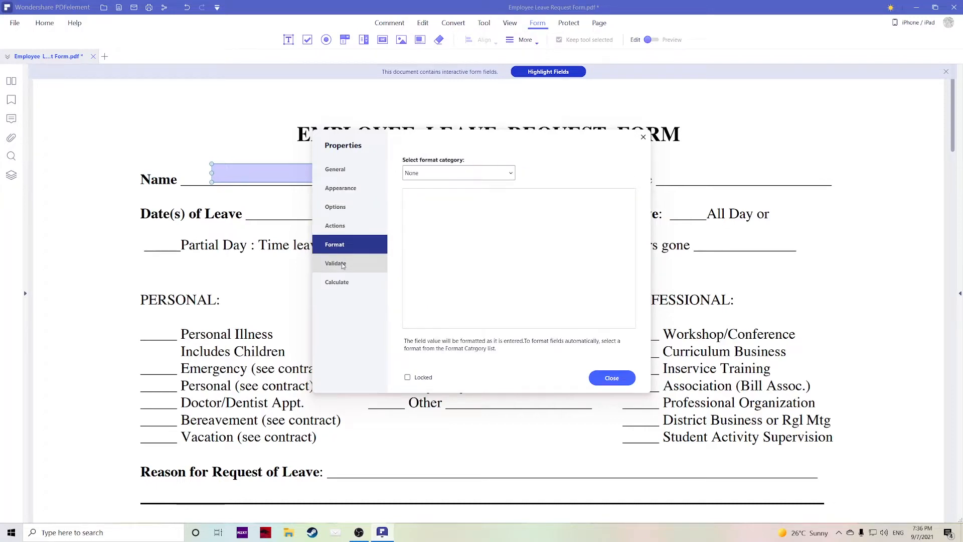
left_click(337, 282)
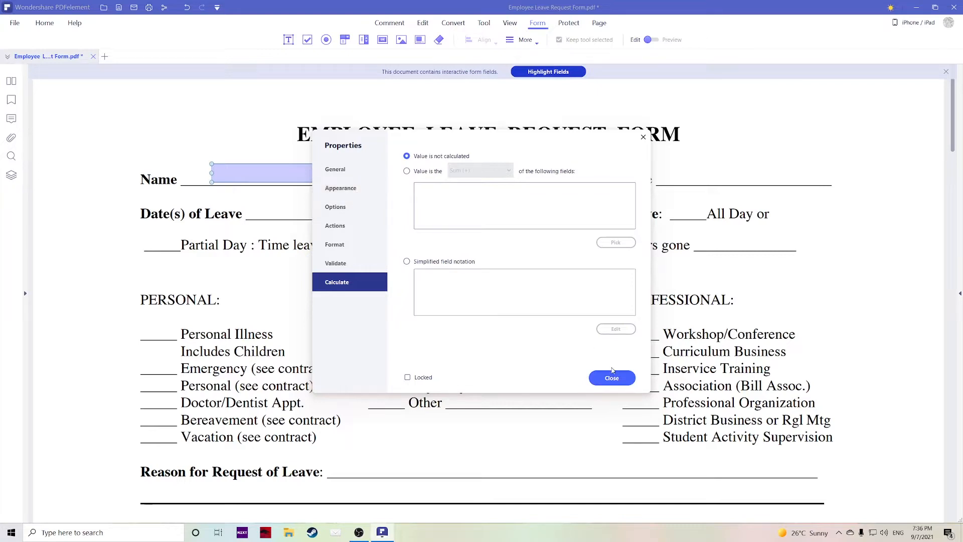
left_click(611, 378)
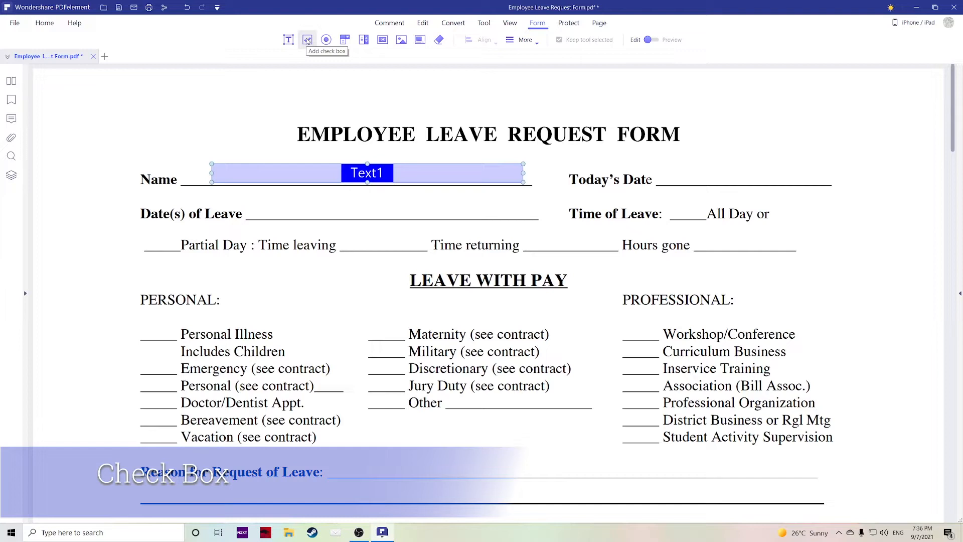
Step: Place check box / radio button fields under the questionnaire's answer options A–F
left_click(306, 39)
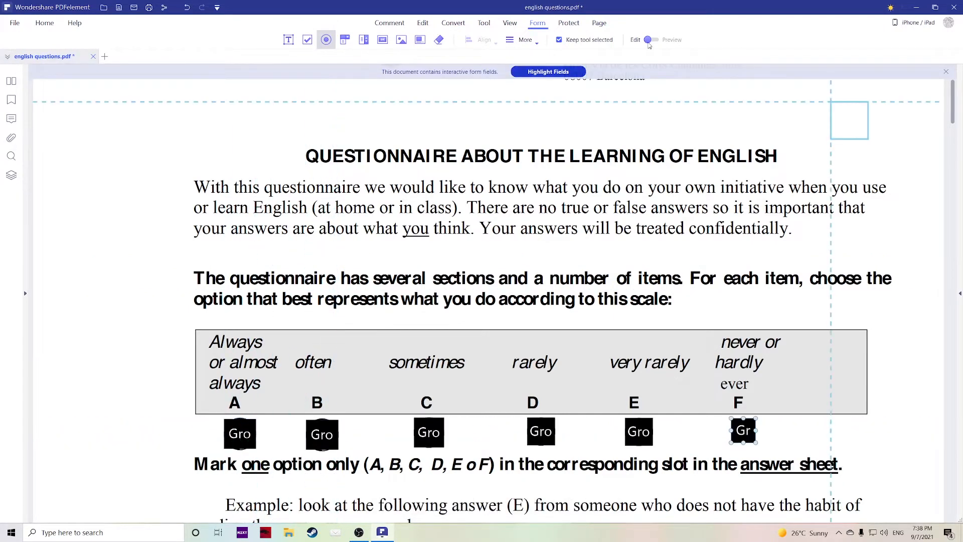
Step: In Preview, mark option E then another option to confirm only one stays selected
left_click(652, 39)
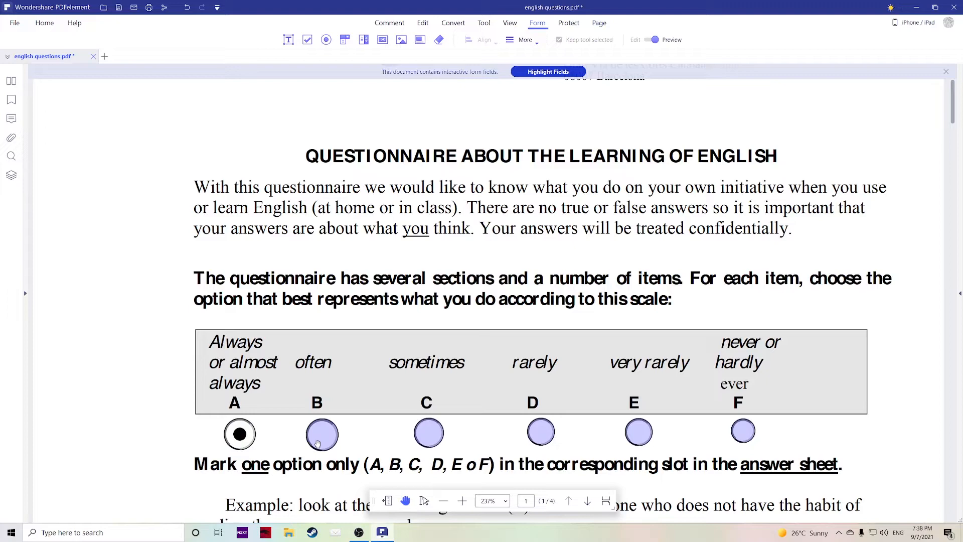
left_click(638, 431)
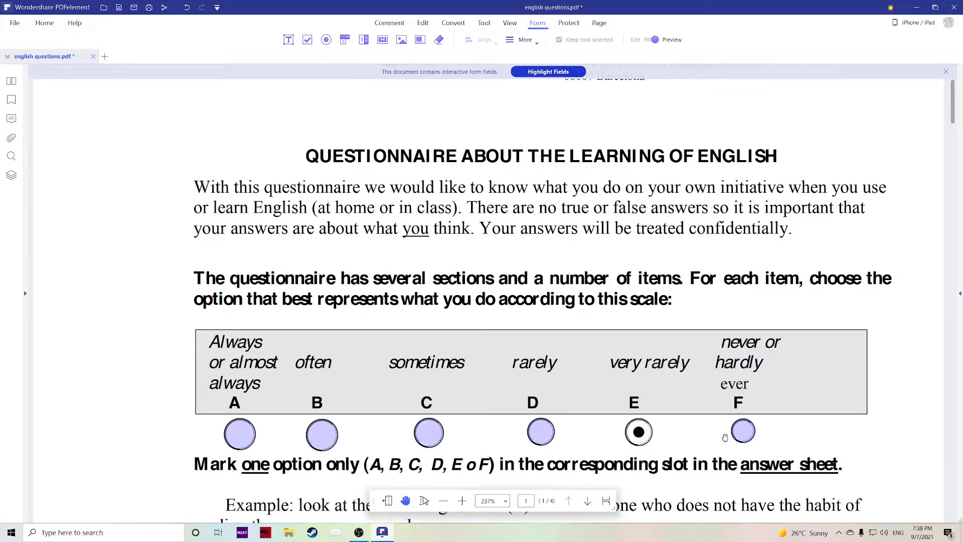
left_click(321, 433)
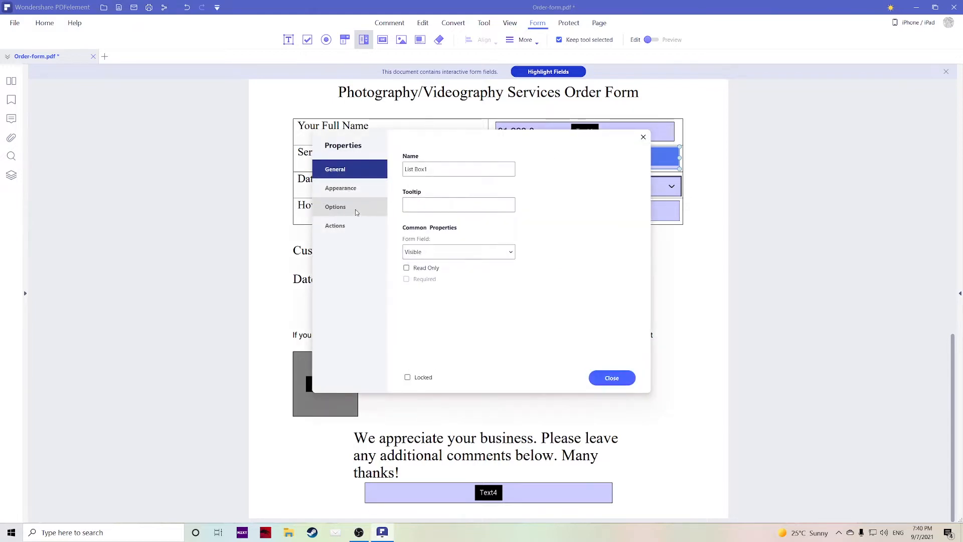
Step: Add a fifth item 'Package 5: Custom' to the service list box and check it in Preview
left_click(335, 206)
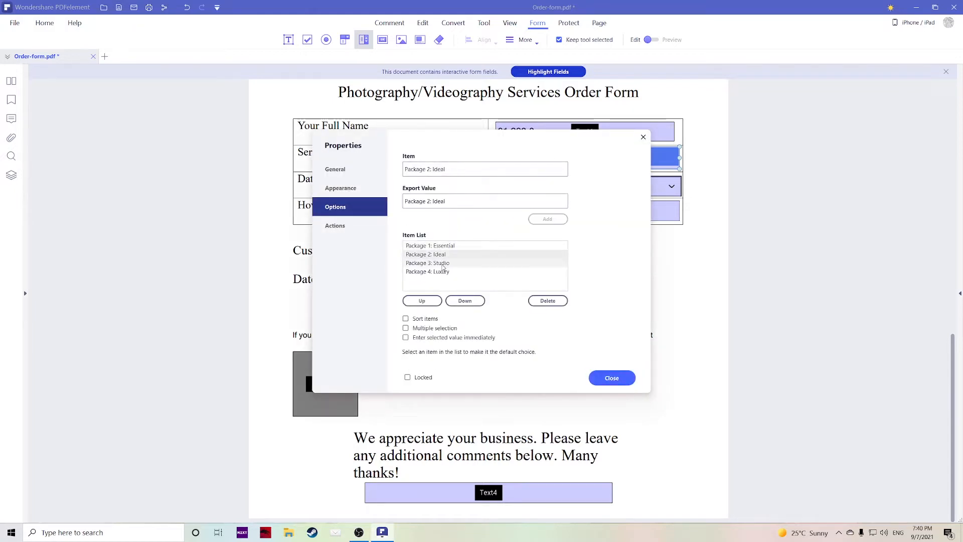
left_click(430, 245)
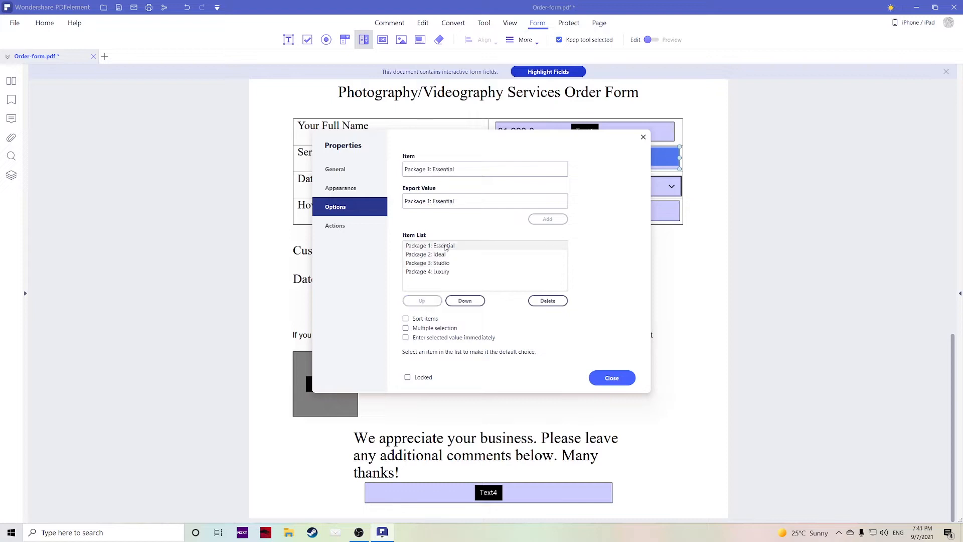
left_click(484, 168)
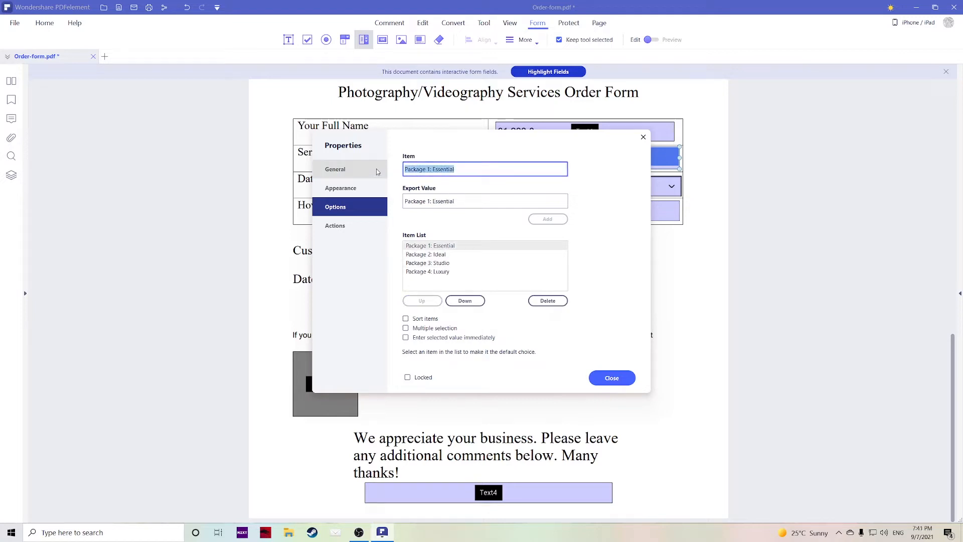
type("Package 5")
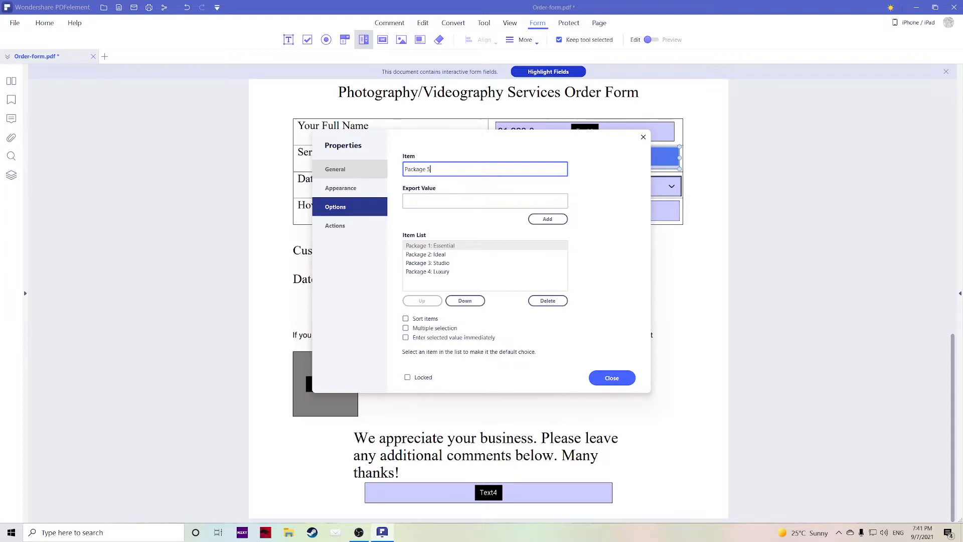
left_click(545, 218)
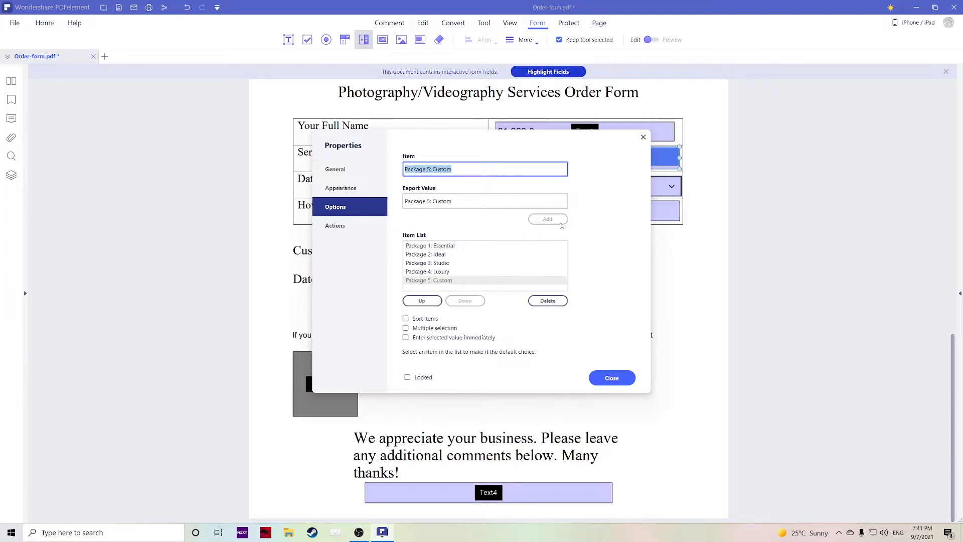
left_click(611, 377)
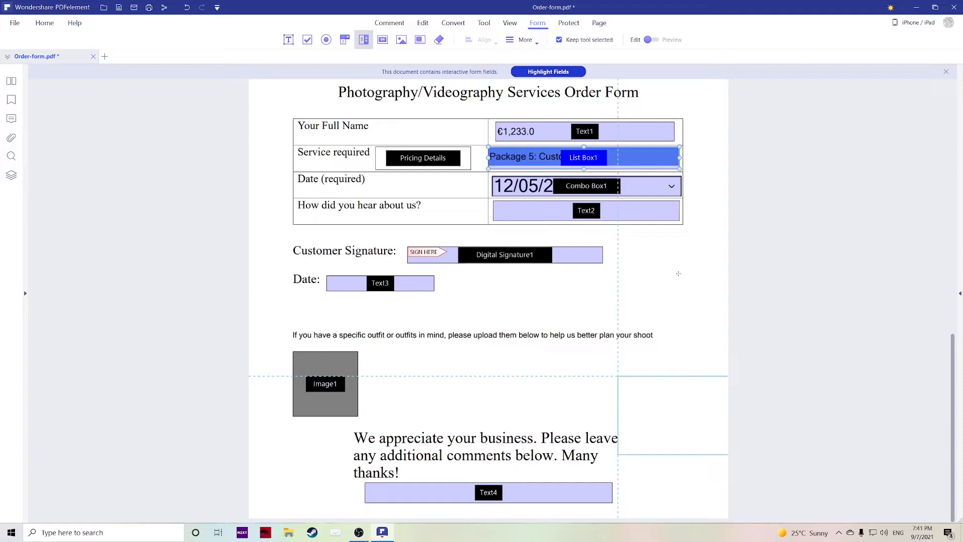
mouse_move(647, 39)
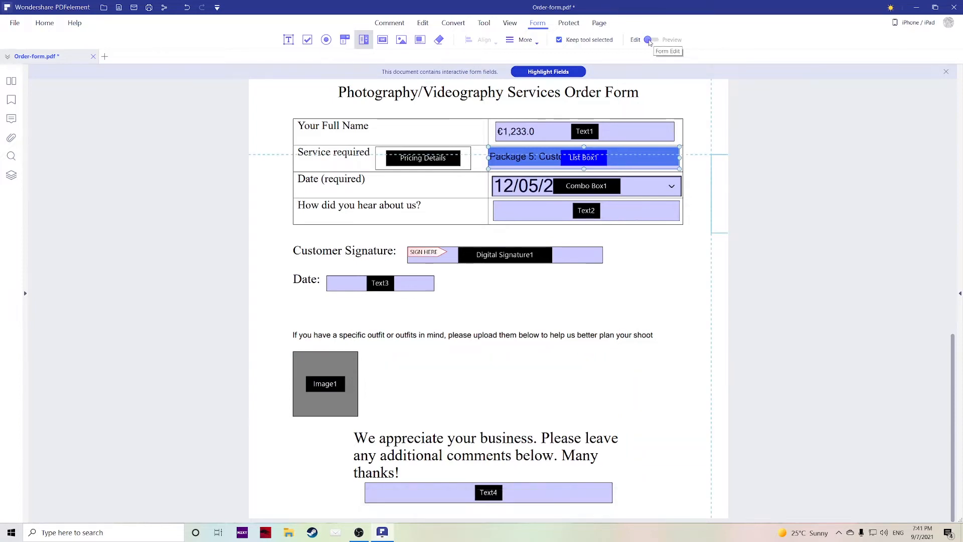
left_click(653, 39)
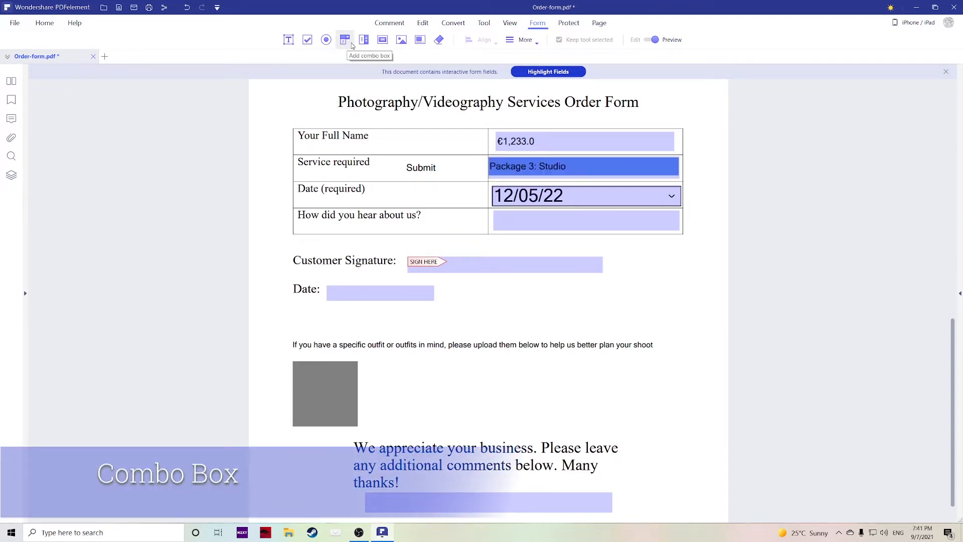
mouse_move(363, 39)
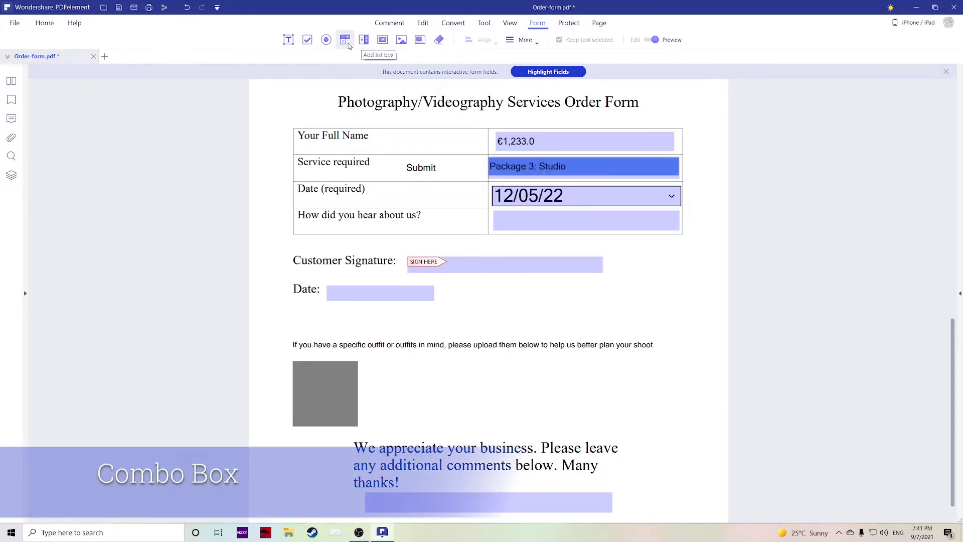
mouse_move(363, 39)
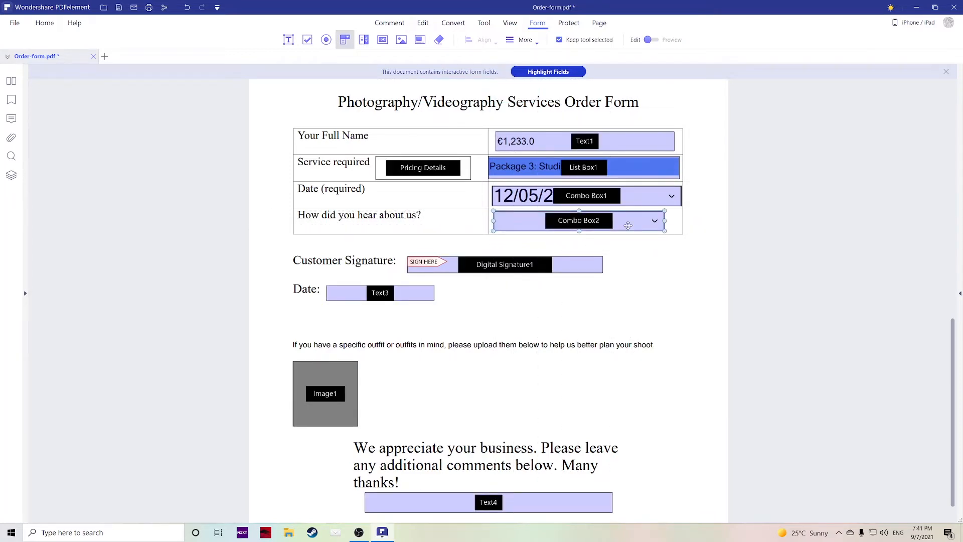
Step: Make Combo Box2 offer Google, Social media, Website, Word of mouth and allow custom text, then test it
double_click(578, 220)
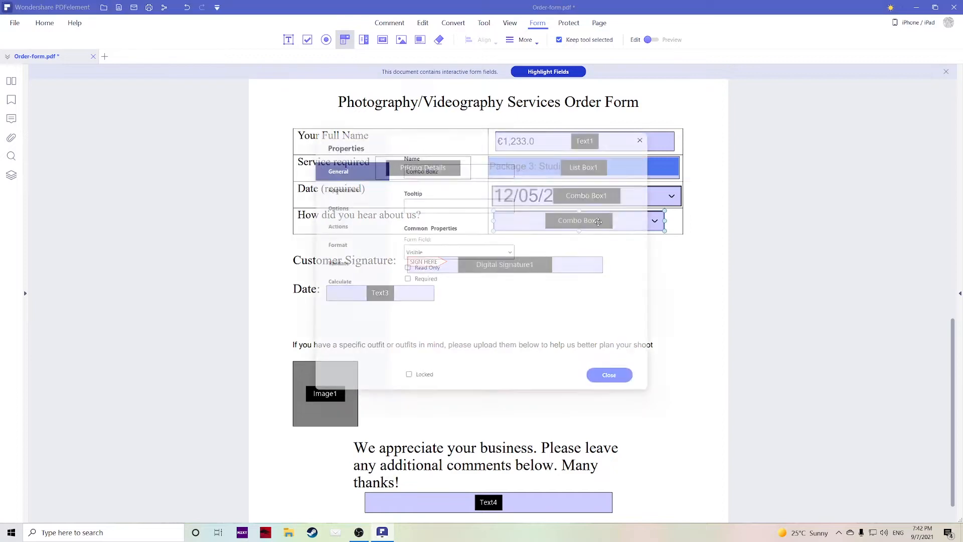
left_click(335, 206)
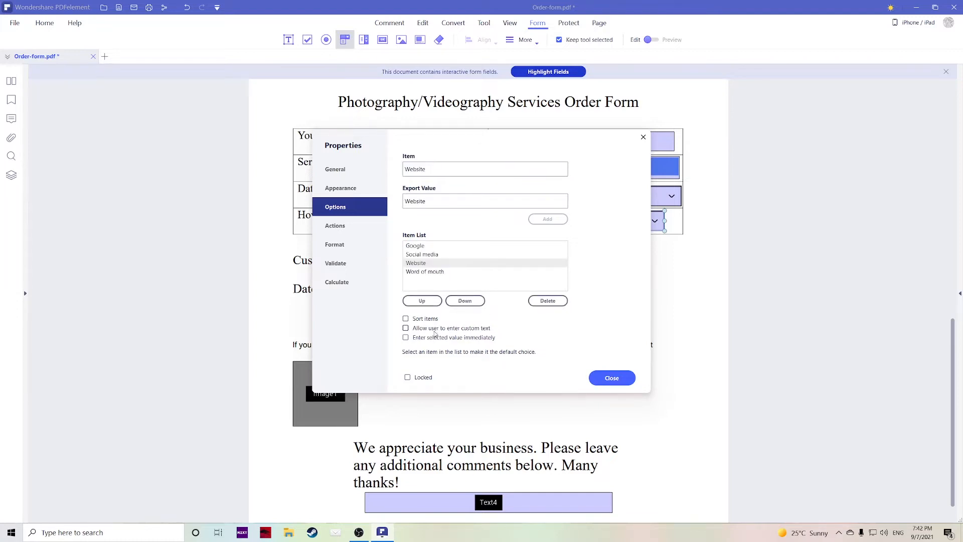
left_click(405, 327)
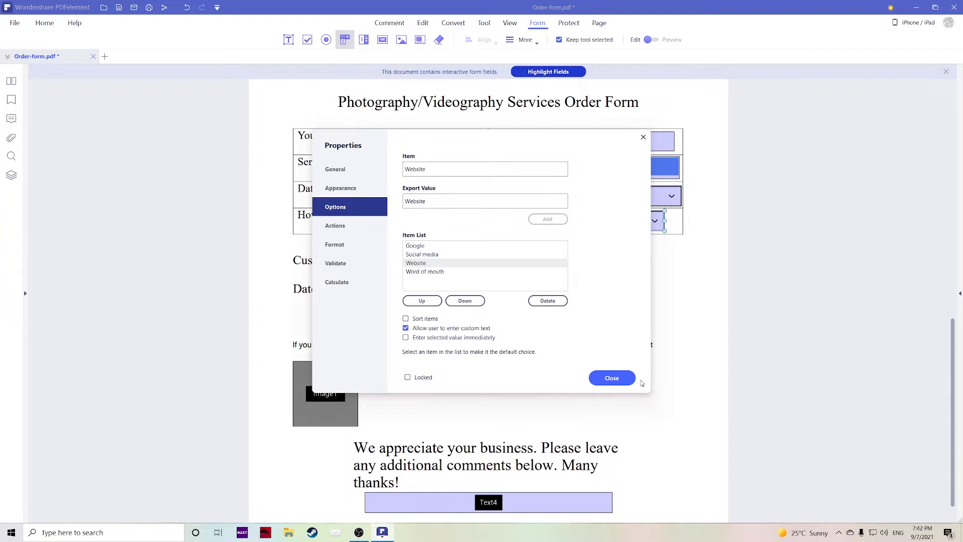
left_click(610, 378)
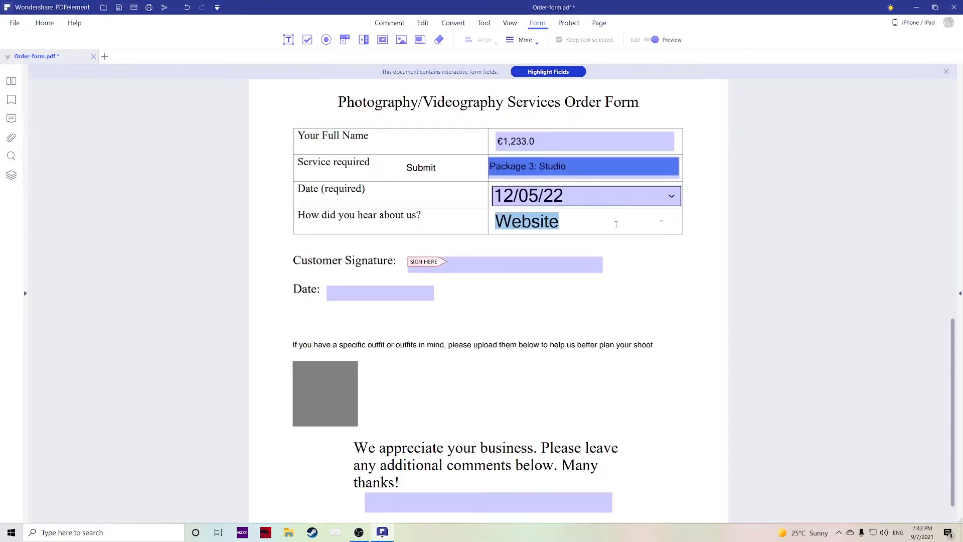
left_click(661, 221)
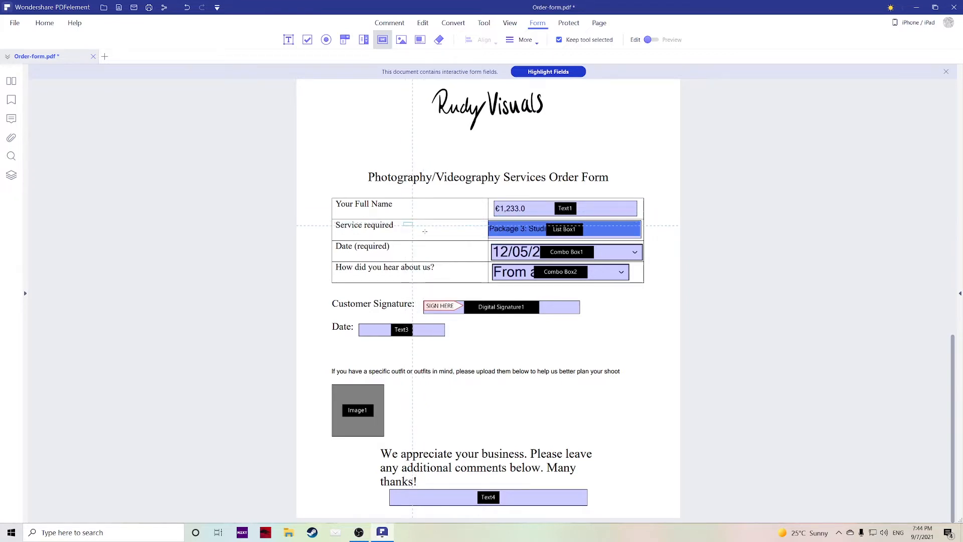
left_click(434, 227)
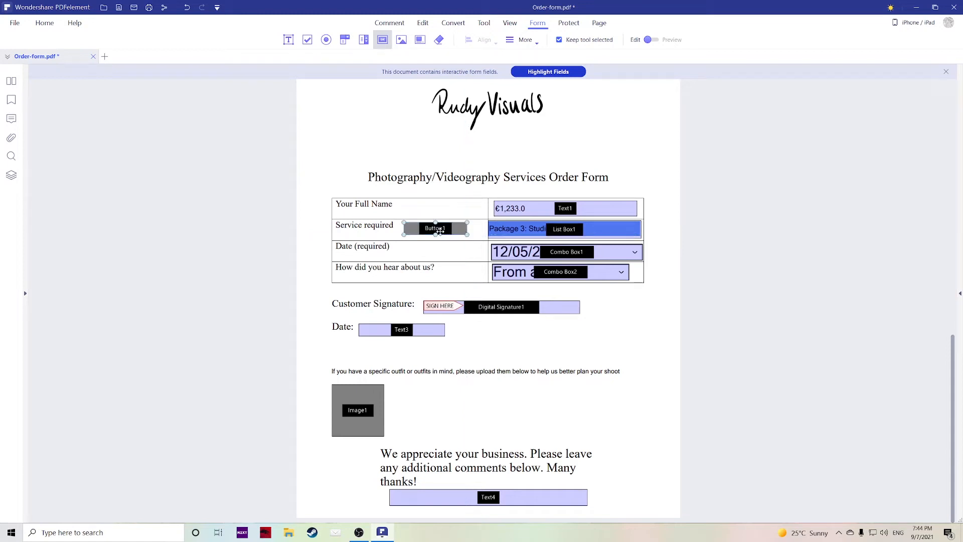
double_click(434, 228)
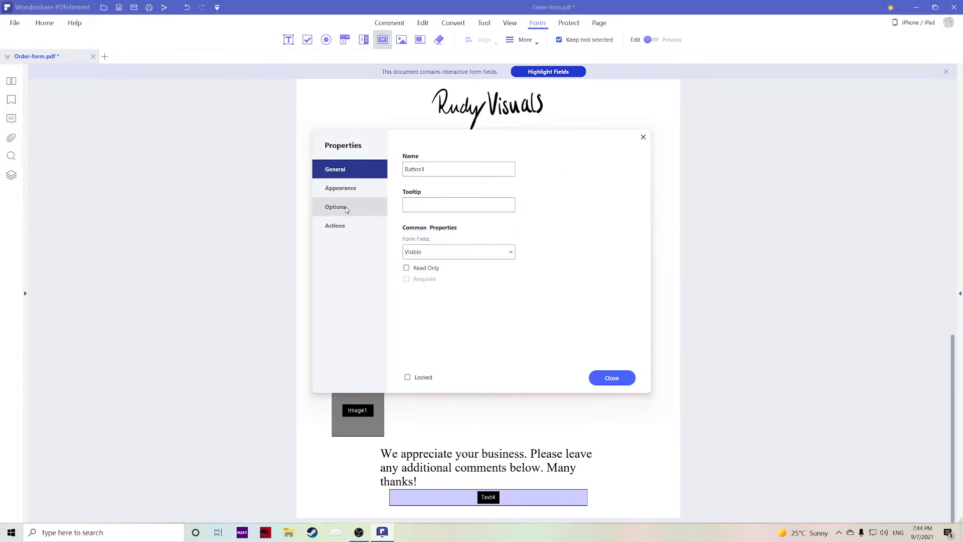
left_click(335, 226)
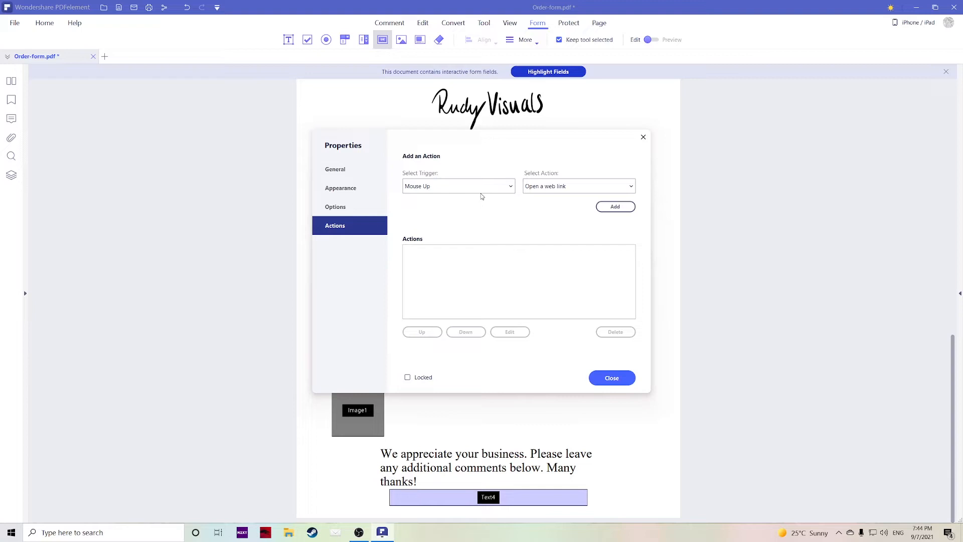
left_click(457, 185)
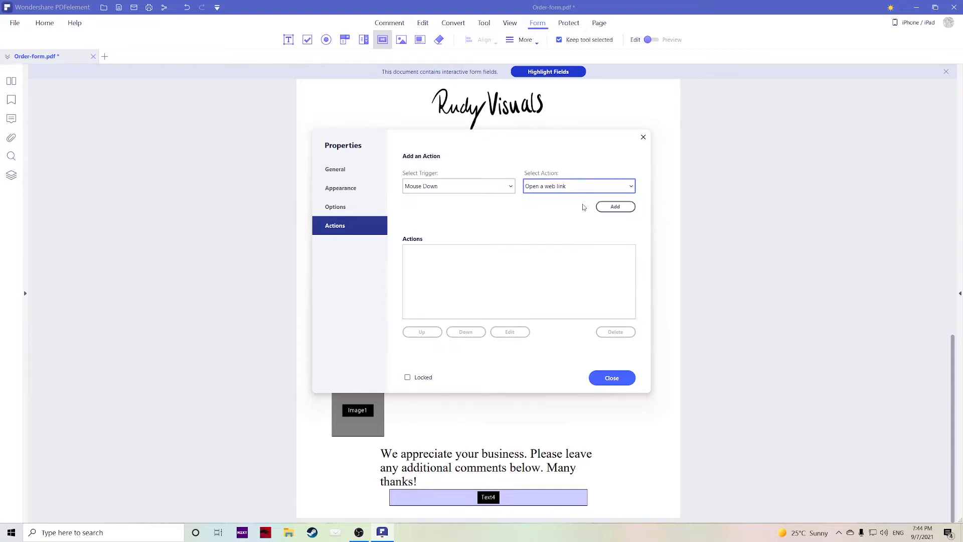
left_click(615, 207)
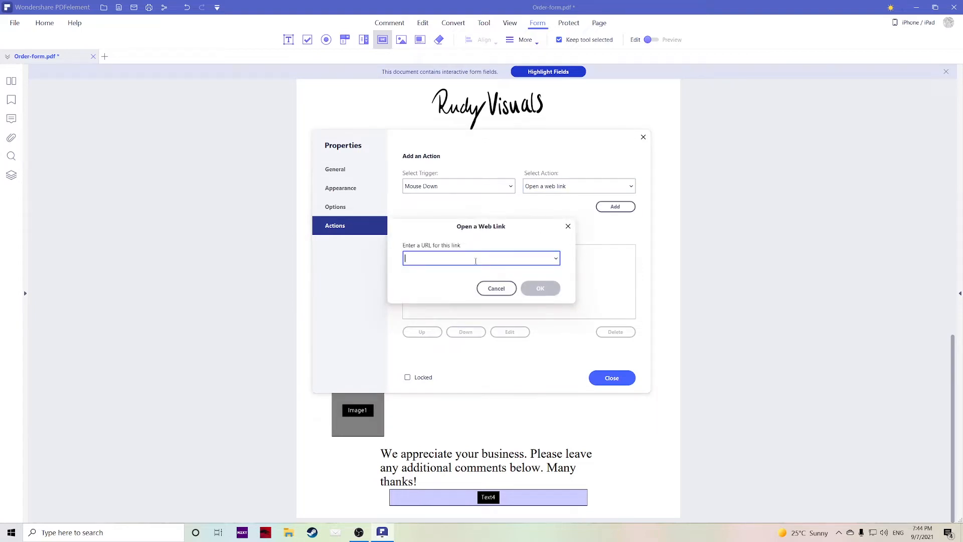
left_click(539, 288)
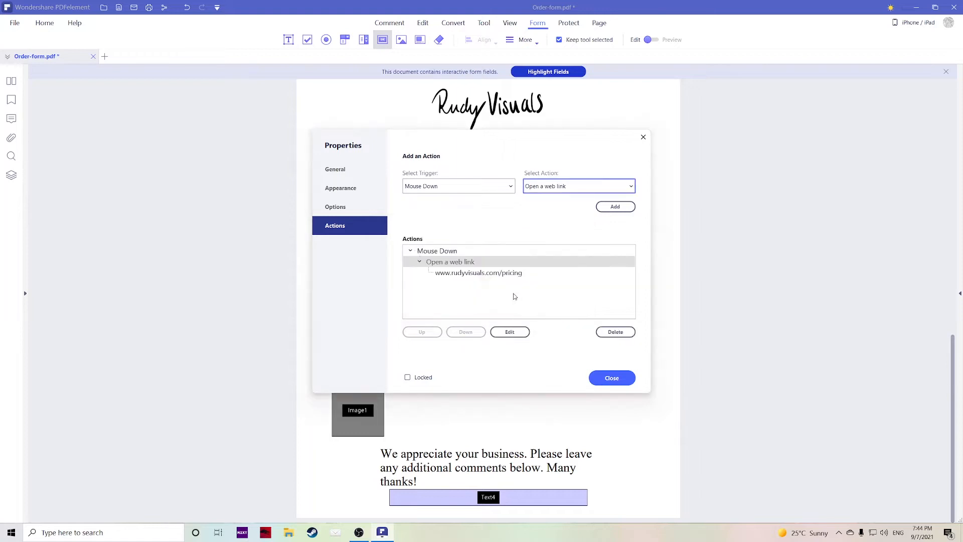
Step: Label the button 'Pricing Info' and give it a red fill
left_click(335, 206)
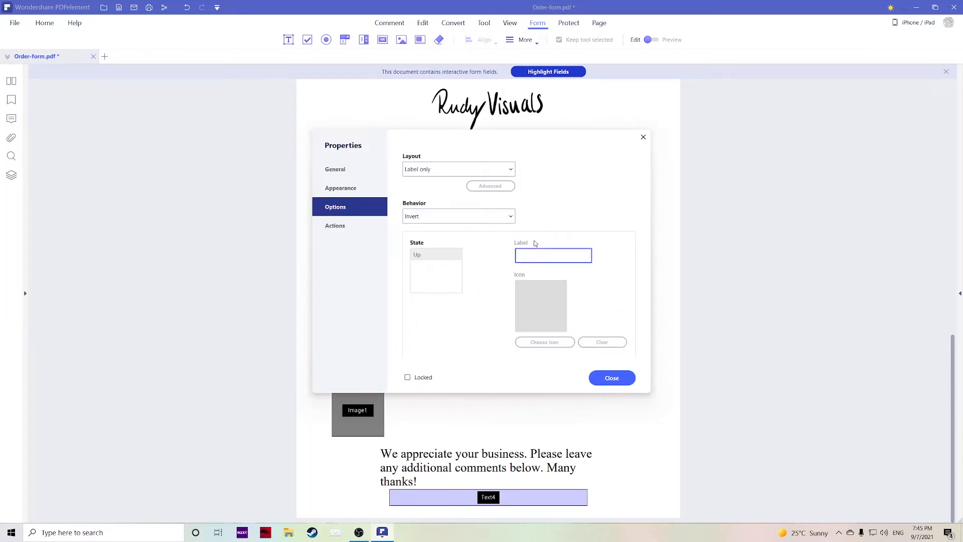
type("Pricing Info")
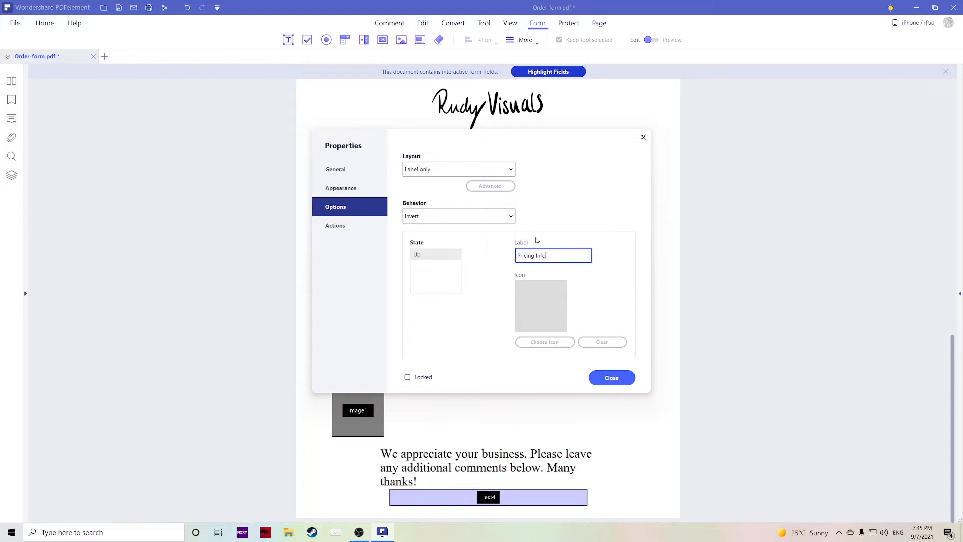
left_click(341, 187)
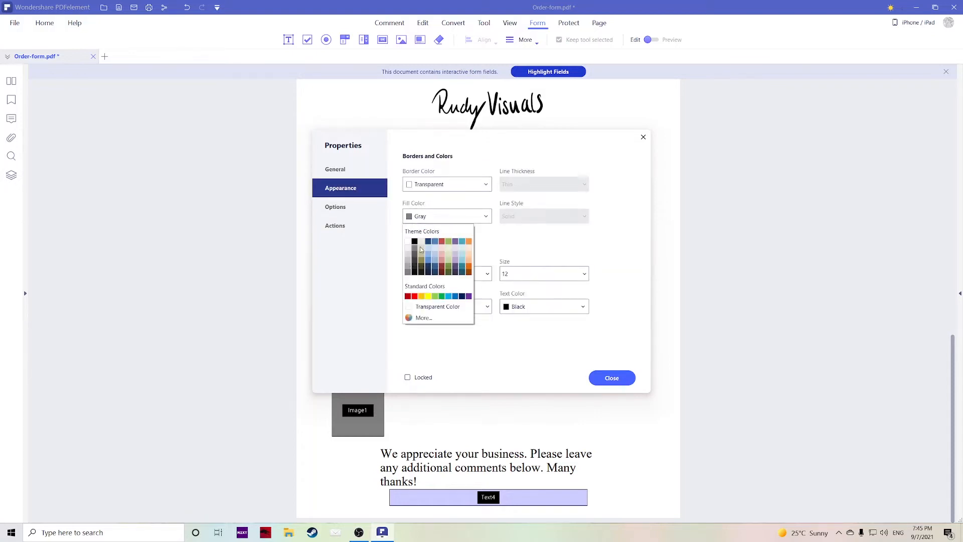
left_click(610, 378)
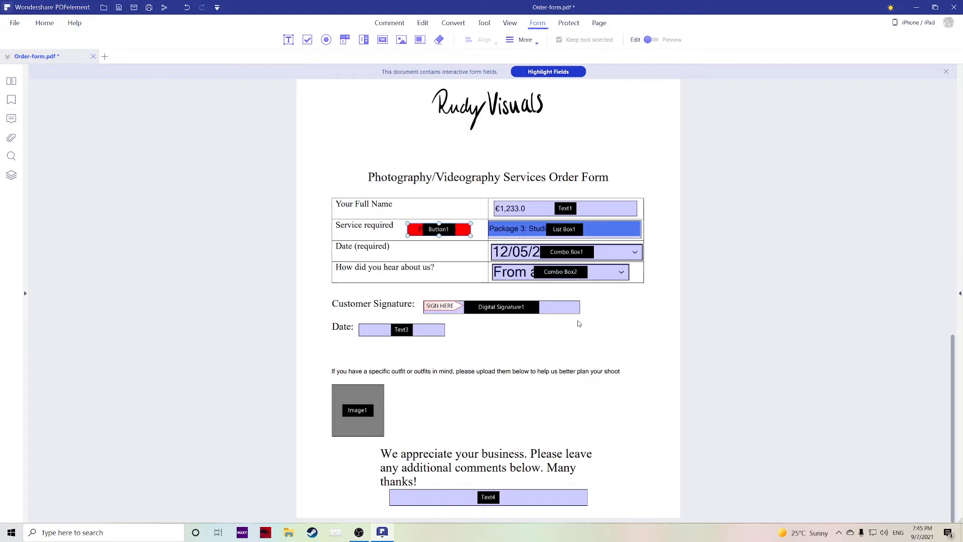
left_click(653, 39)
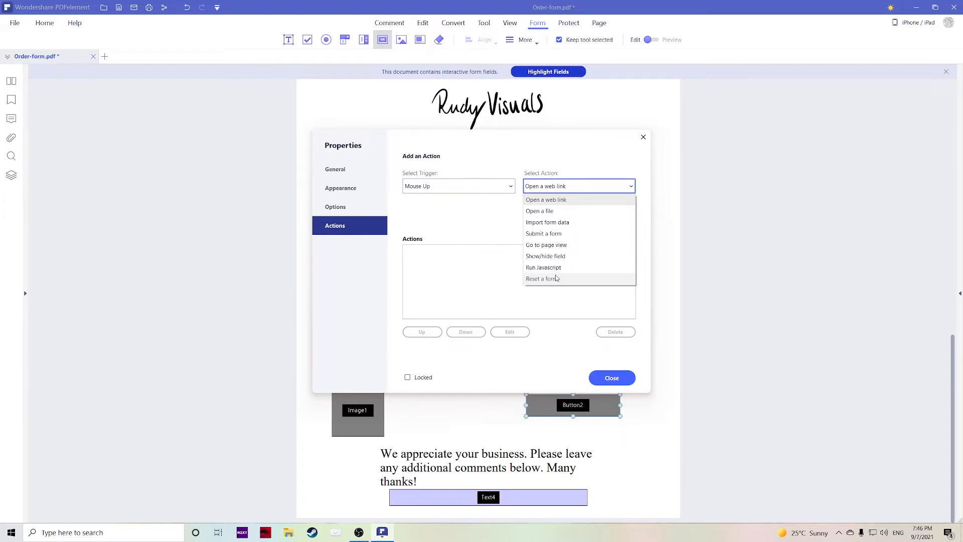
left_click(542, 234)
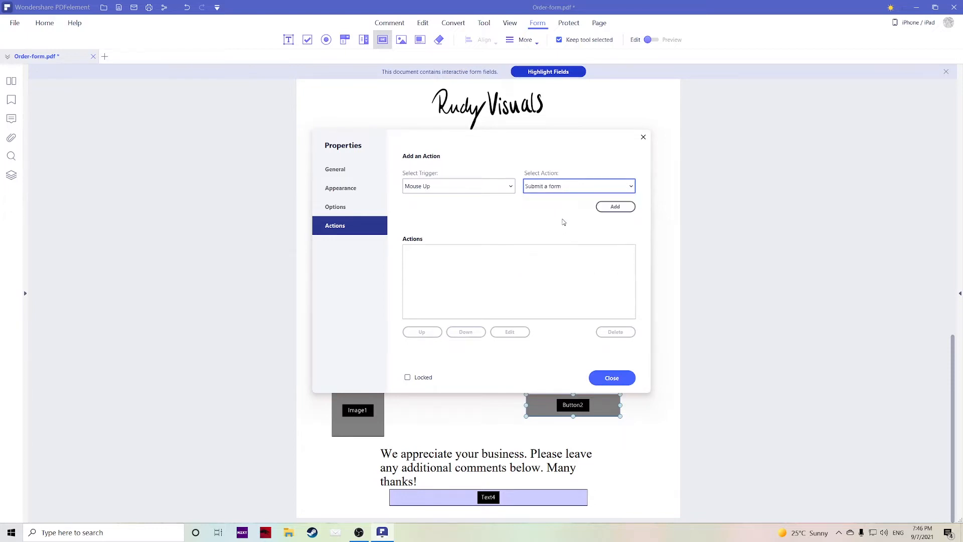
left_click(614, 206)
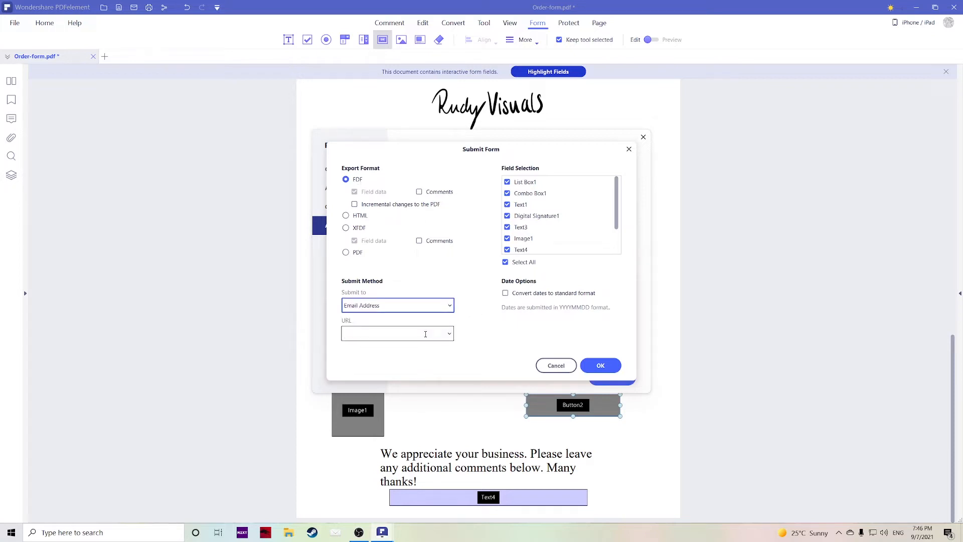
left_click(397, 333)
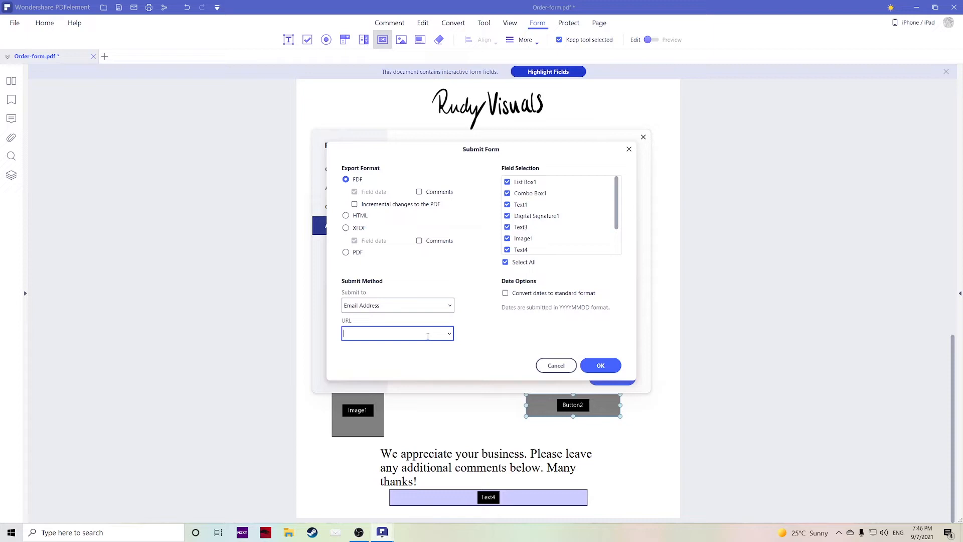
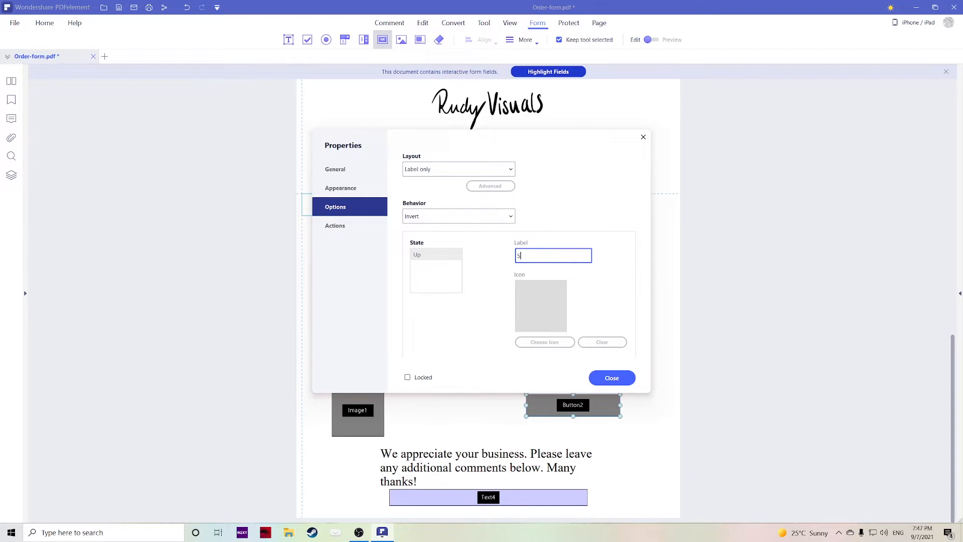
Step: Label the button 'Submit form' and give it a yellow fill
type("Submit form")
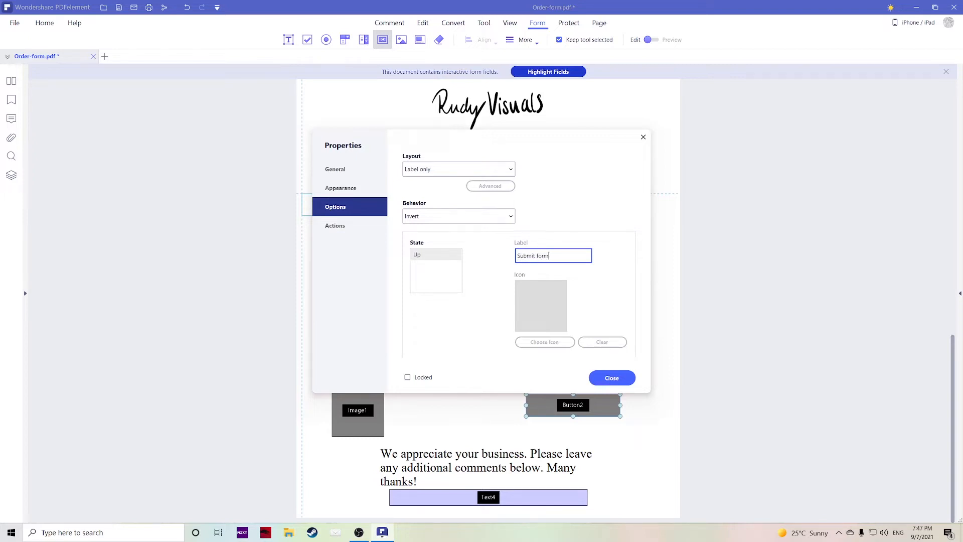
left_click(341, 188)
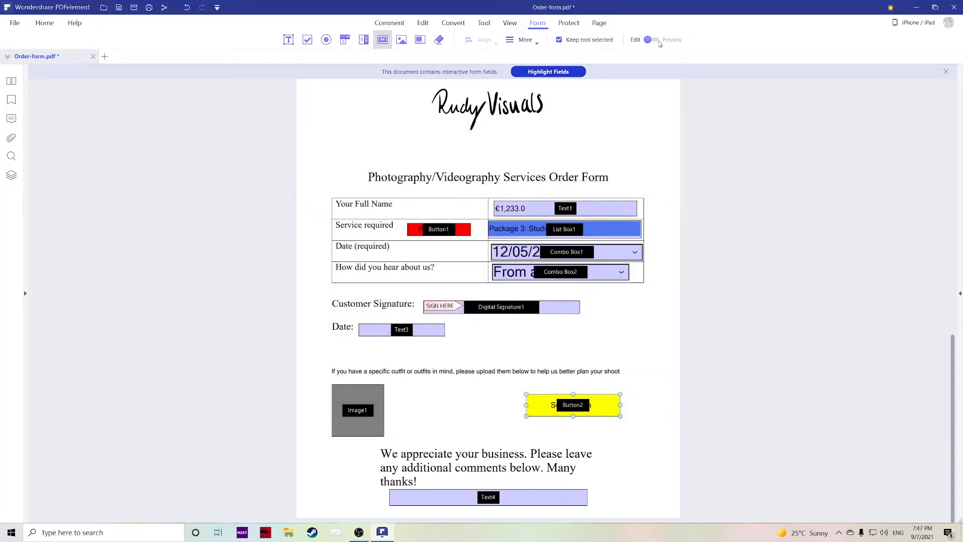
Step: Preview the order form and test the Submit form button
left_click(653, 40)
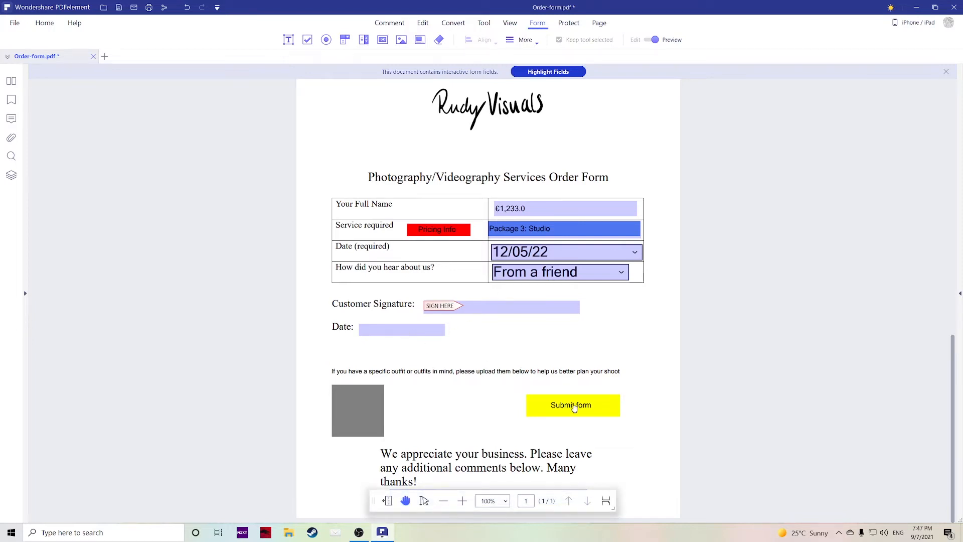
left_click(571, 404)
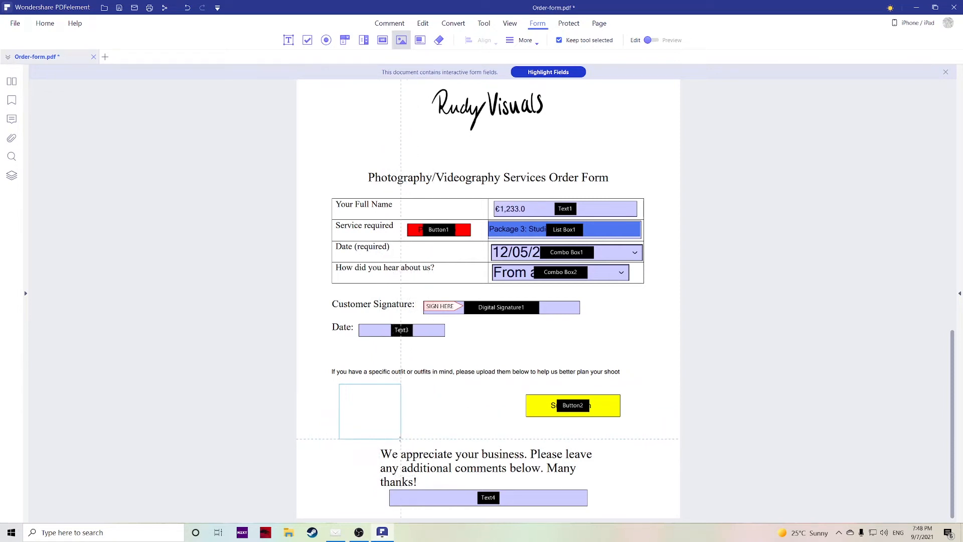
Step: Redraw the image upload field under the outfit note and test its picture picker in Preview, cancelling without choosing
left_click(369, 412)
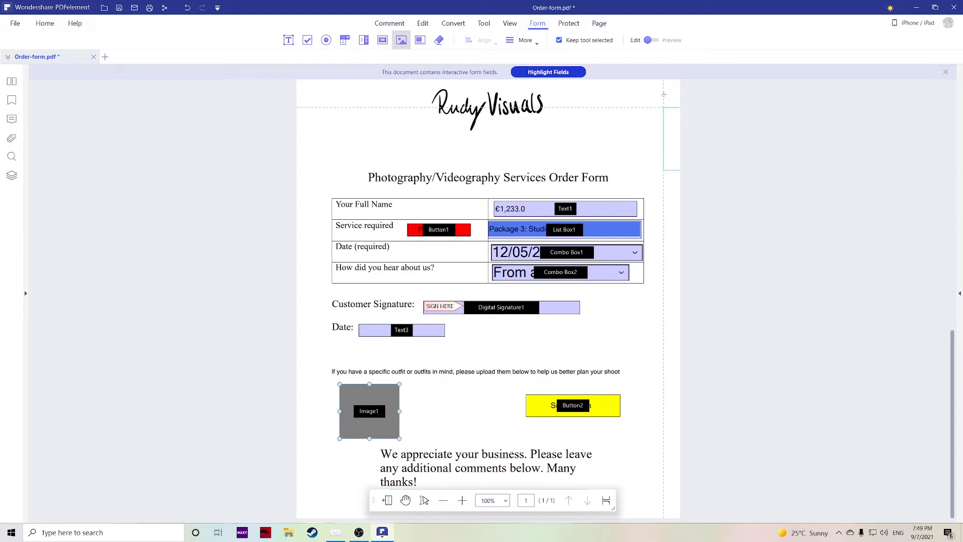
left_click(654, 40)
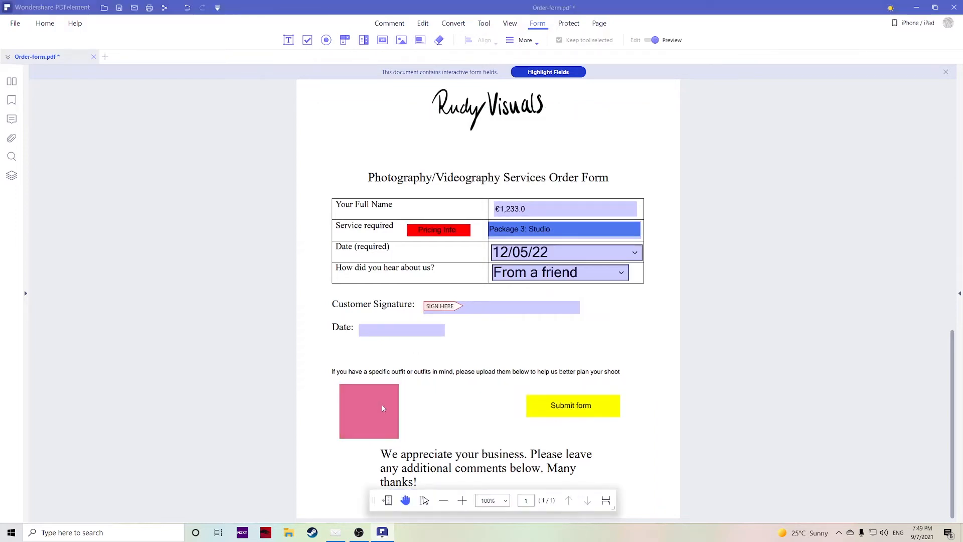
left_click(368, 410)
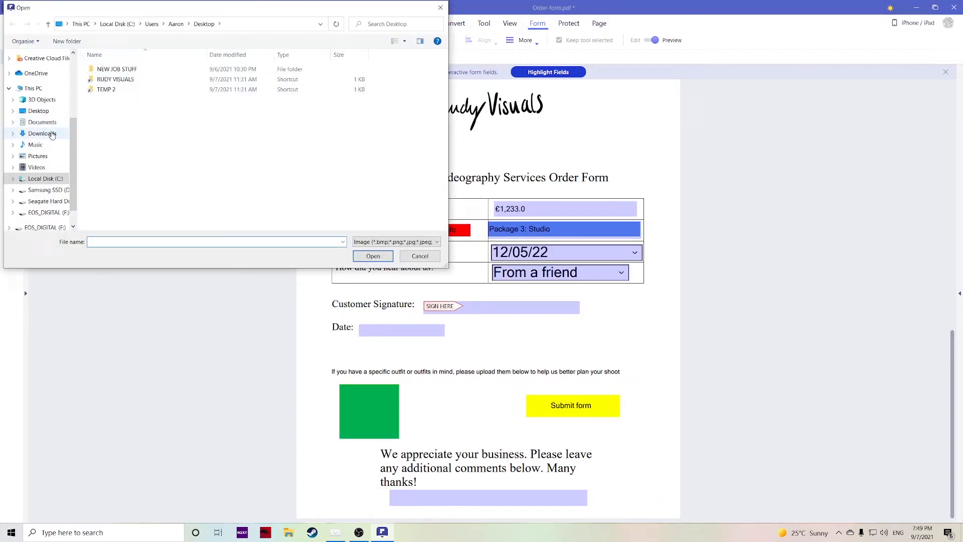
left_click(37, 156)
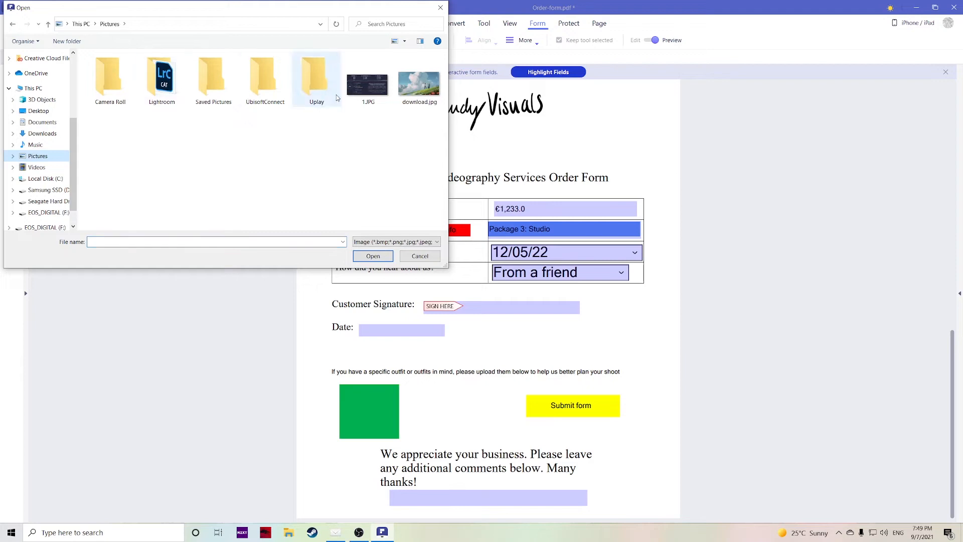
left_click(419, 255)
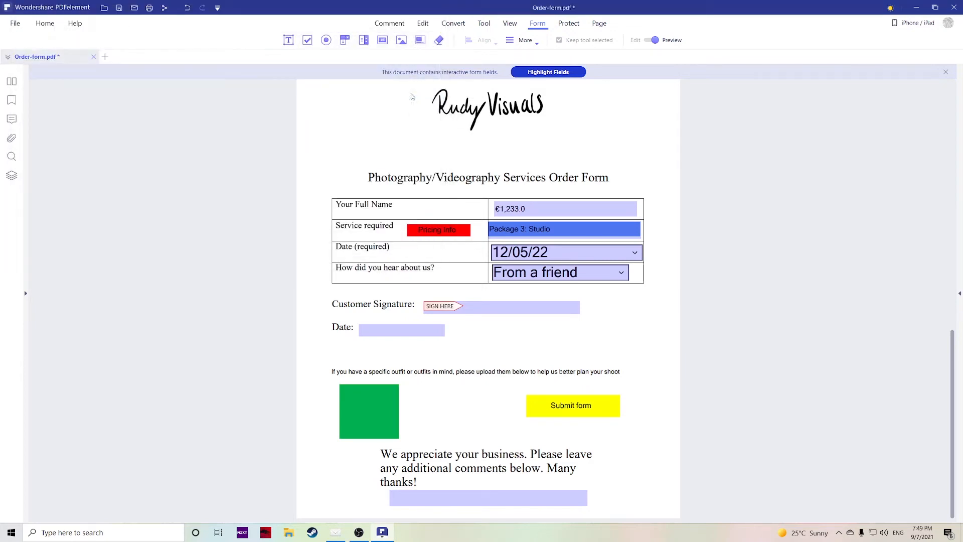
left_click(368, 410)
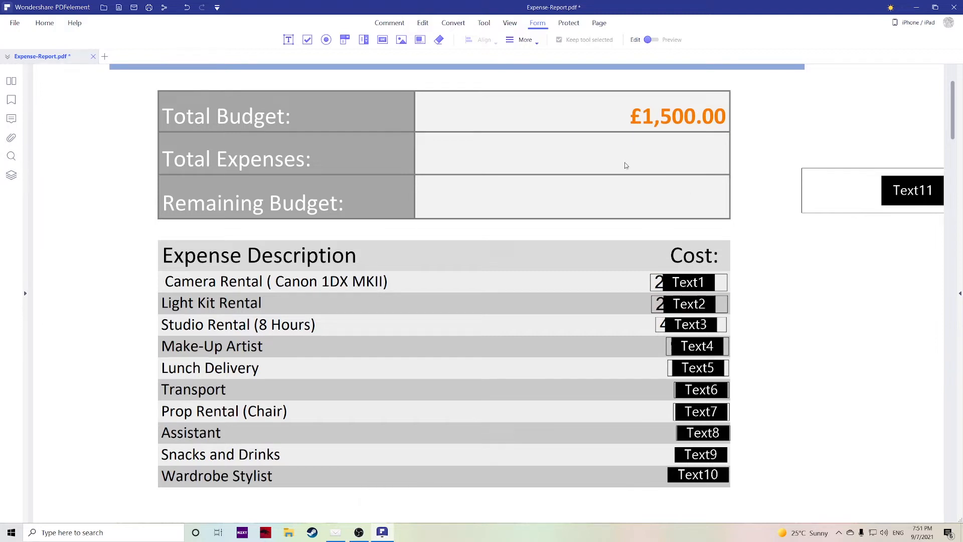
mouse_move(658, 158)
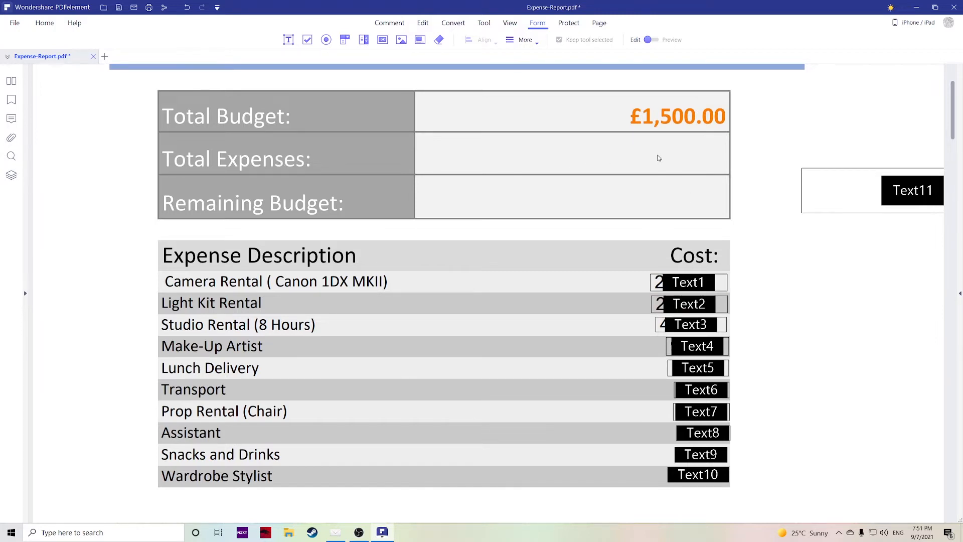
mouse_move(603, 137)
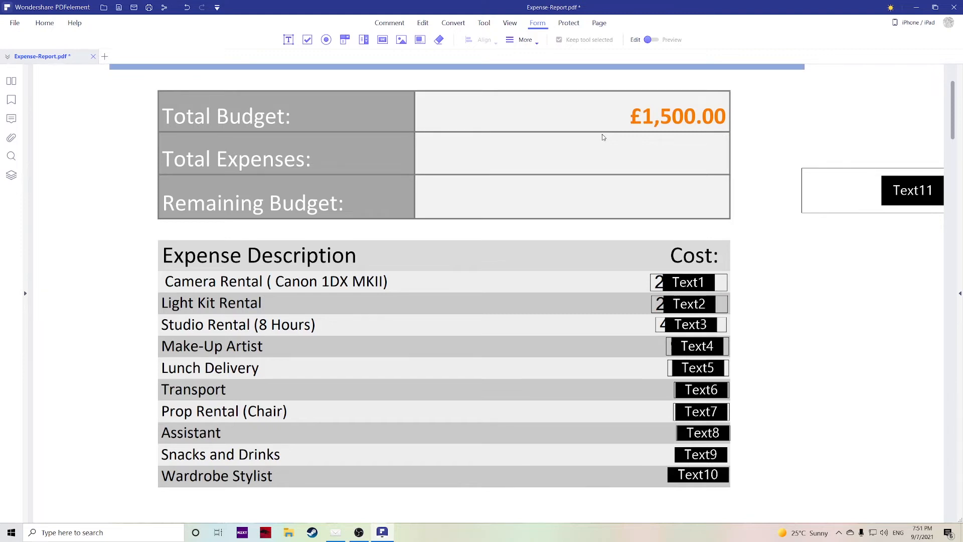
Step: Place a new text field, Text12, in the empty Total Expenses cell
left_click(287, 39)
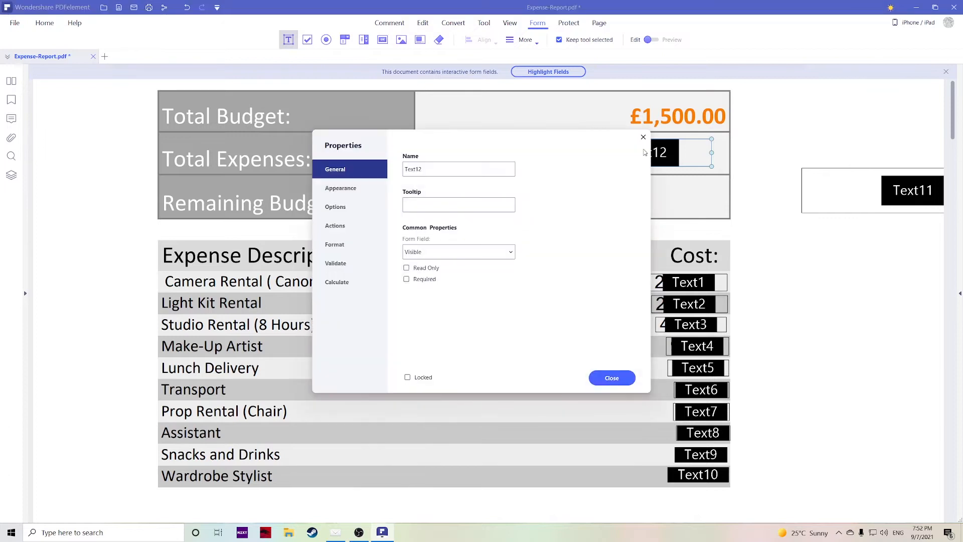
Step: Set Text12 to calculate the sum of all cost fields, giving a total of 1342
left_click(336, 282)
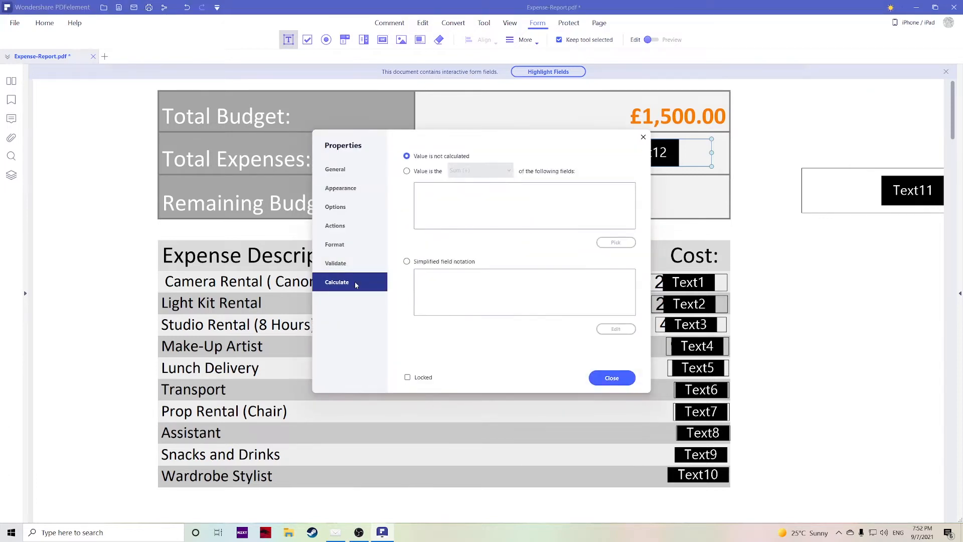
mouse_move(433, 173)
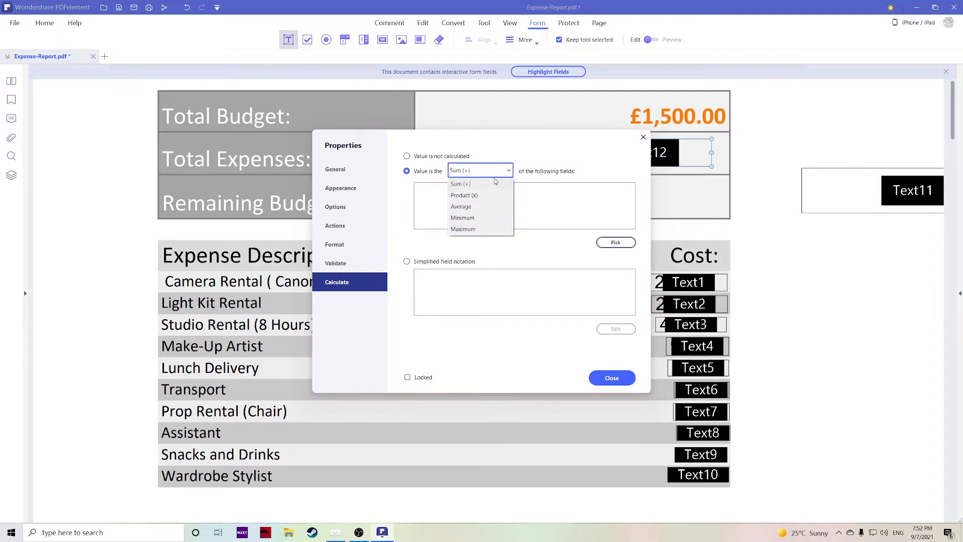
mouse_move(469, 231)
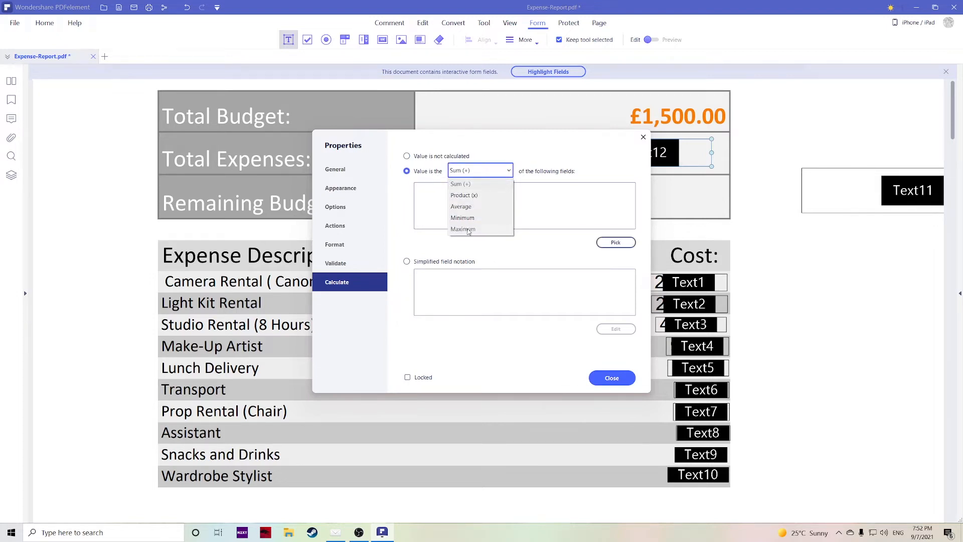
left_click(461, 183)
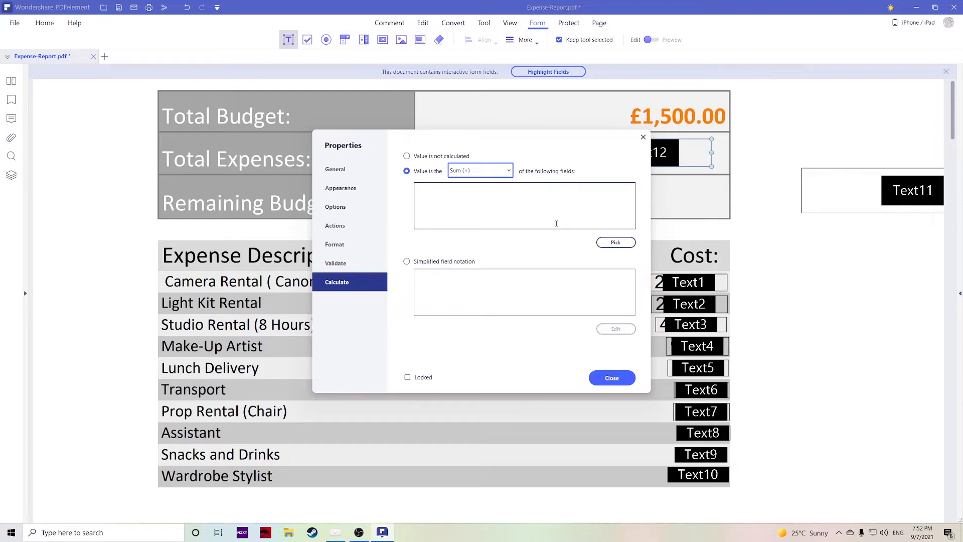
left_click(615, 242)
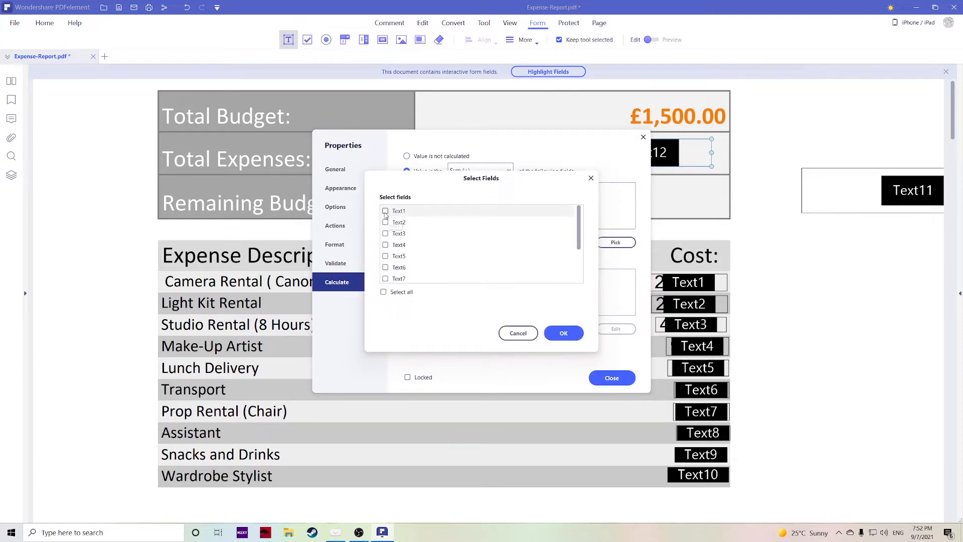
left_click(383, 292)
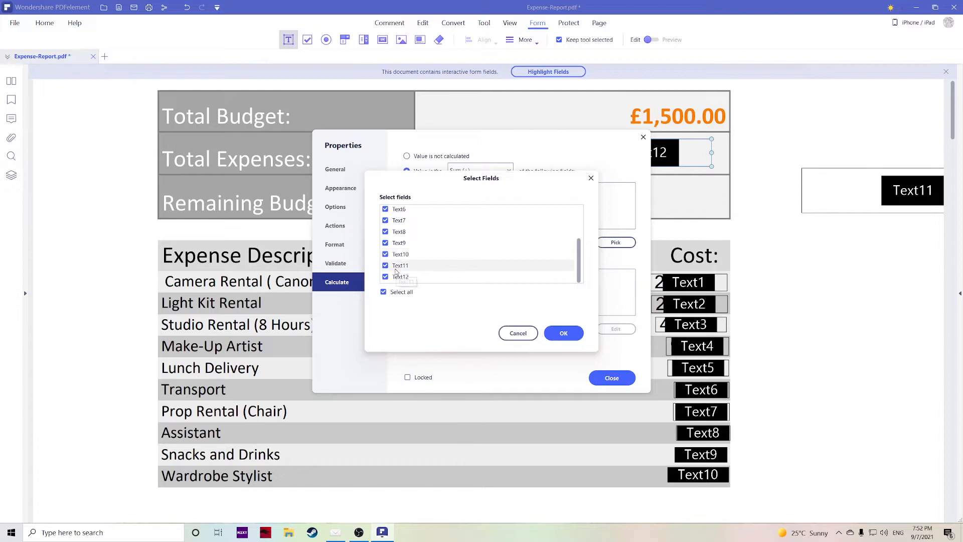
left_click(385, 265)
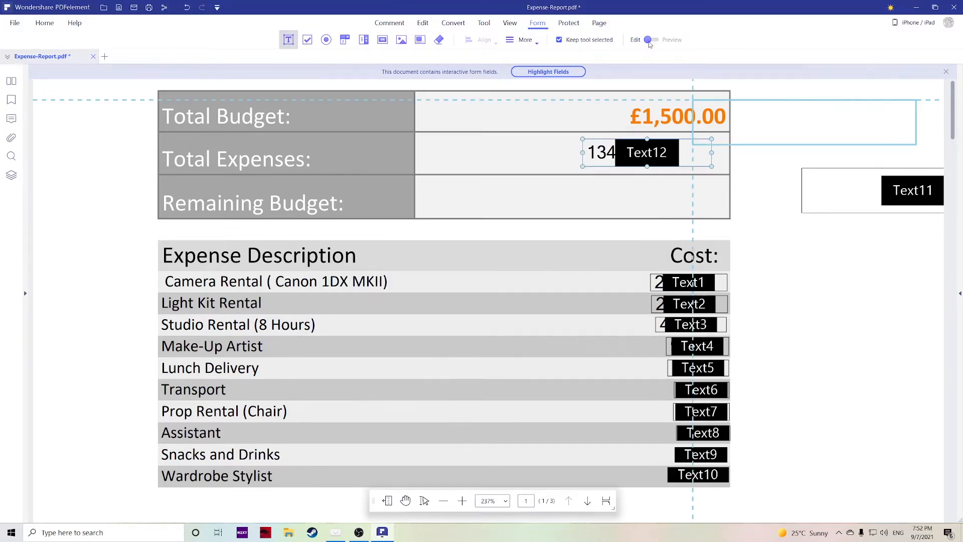
Step: In Preview, change the Camera Rental cost to 300 so Total Expenses updates to 1442
left_click(649, 39)
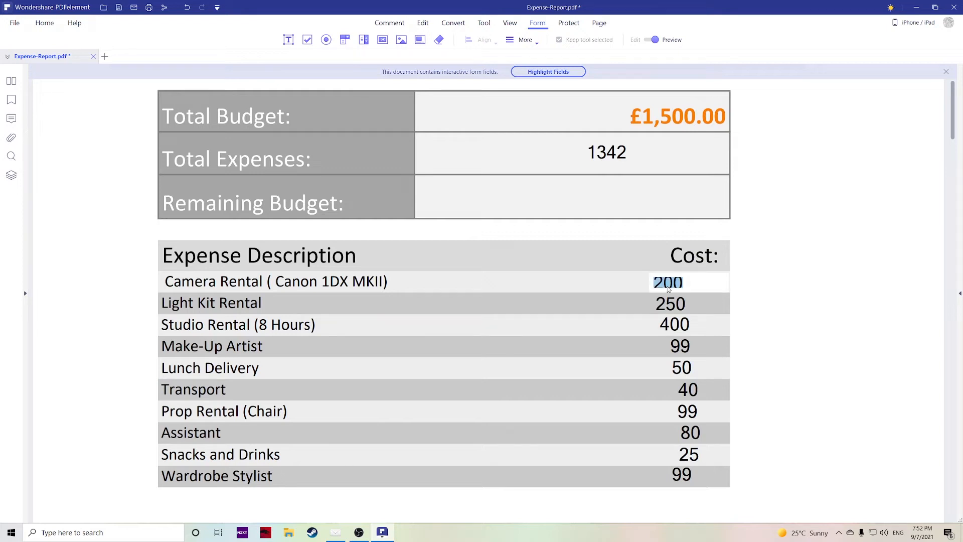
type("300")
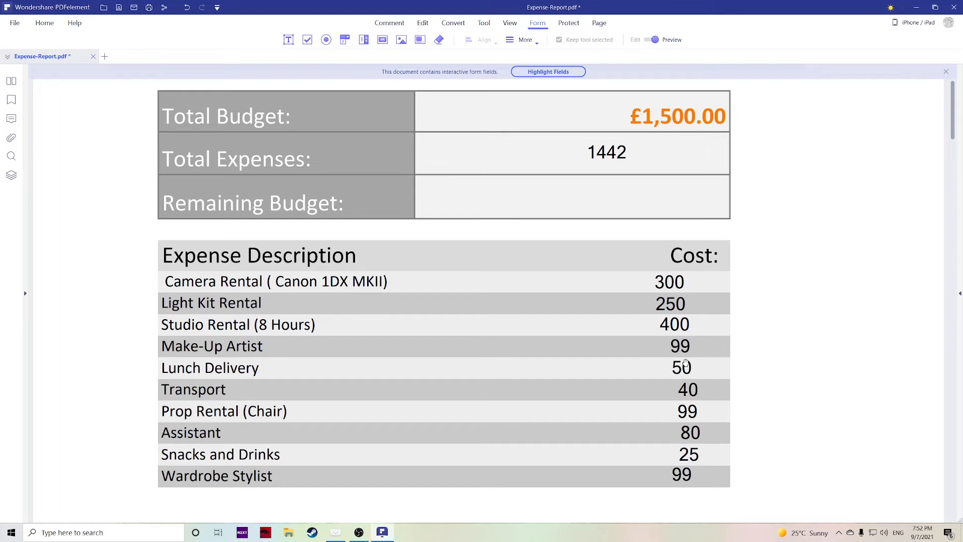
left_click(681, 367)
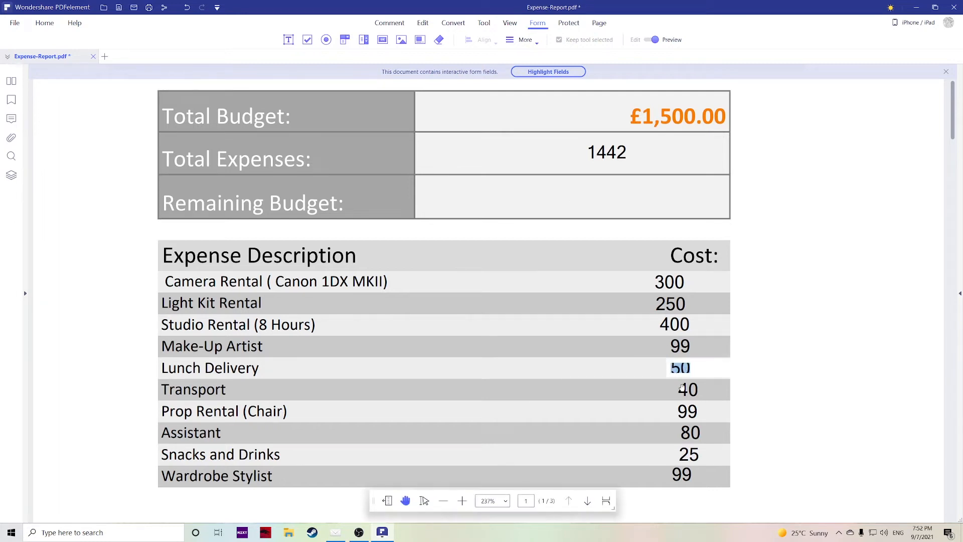
left_click(688, 389)
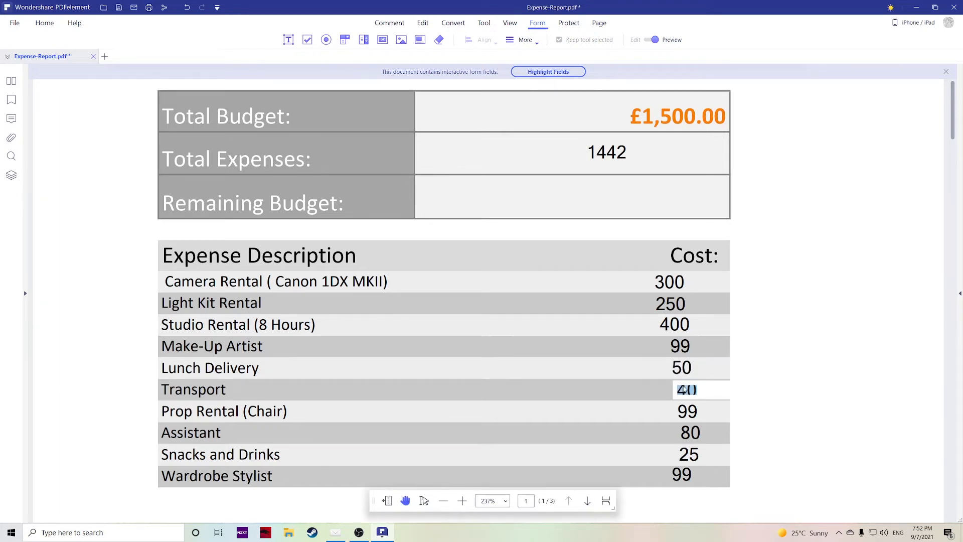
left_click(134, 57)
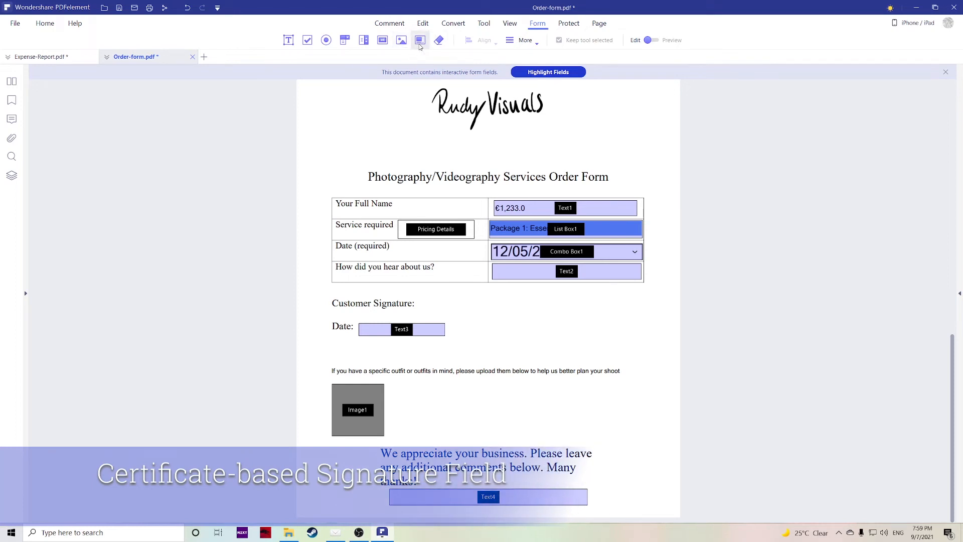
Step: Draw a digital signature field beside Customer Signature and start signing it in Preview
left_click_drag(423, 299, 515, 330)
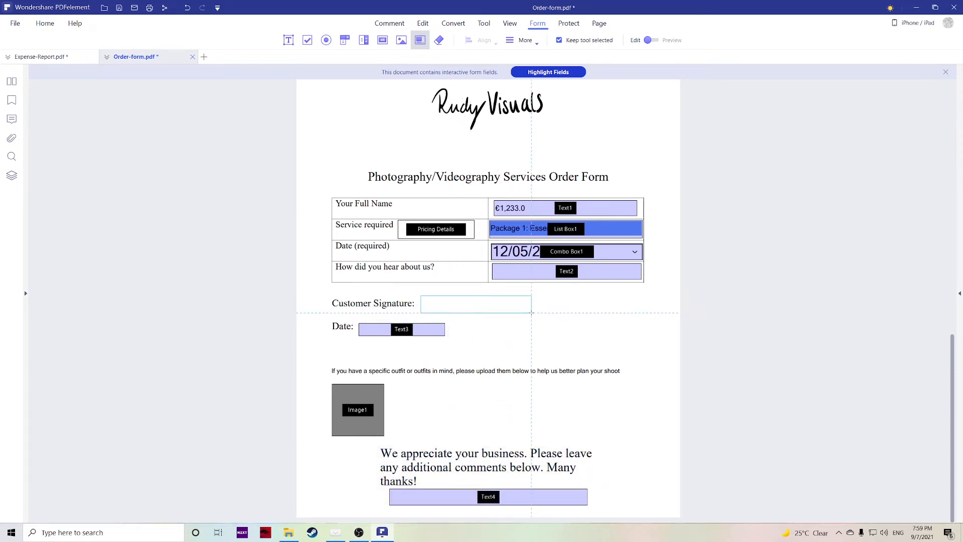
left_click(654, 40)
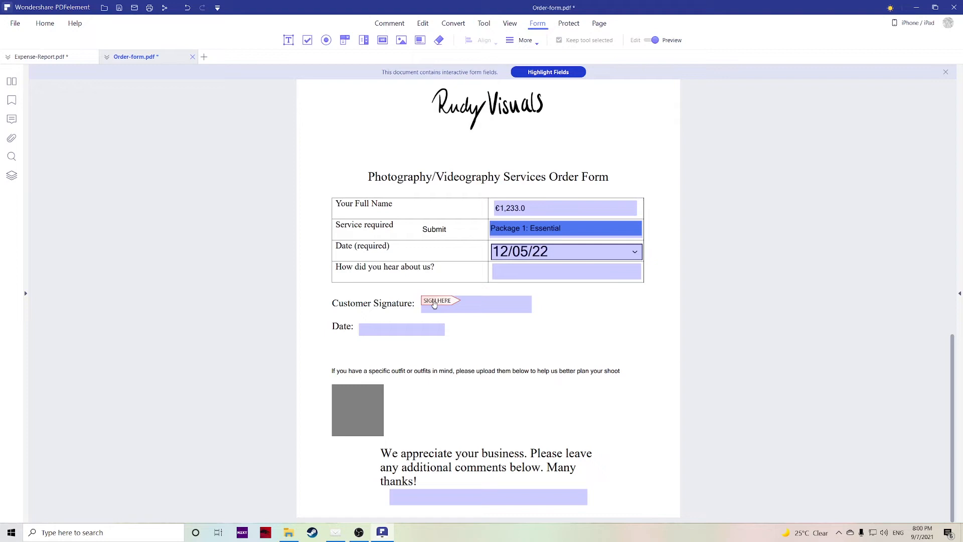
left_click(439, 304)
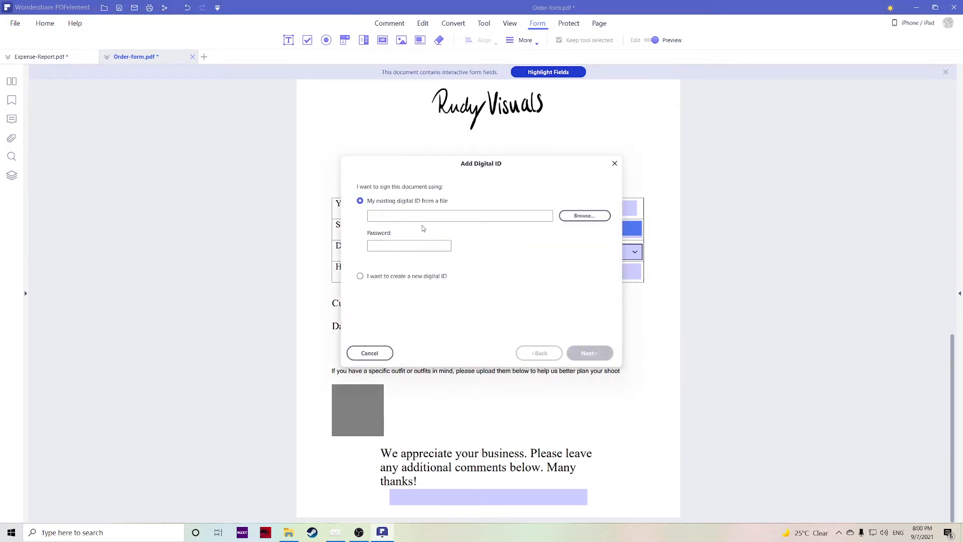
Step: Create a new digital ID as a PKCS#12 file, sign the order form and save it as Order-form_Signed.pdf
left_click(360, 276)
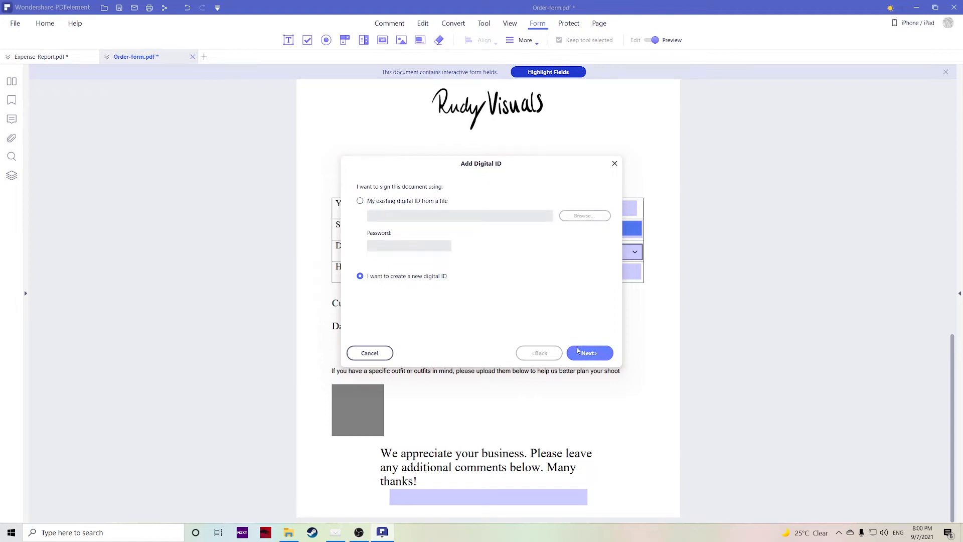
left_click(588, 352)
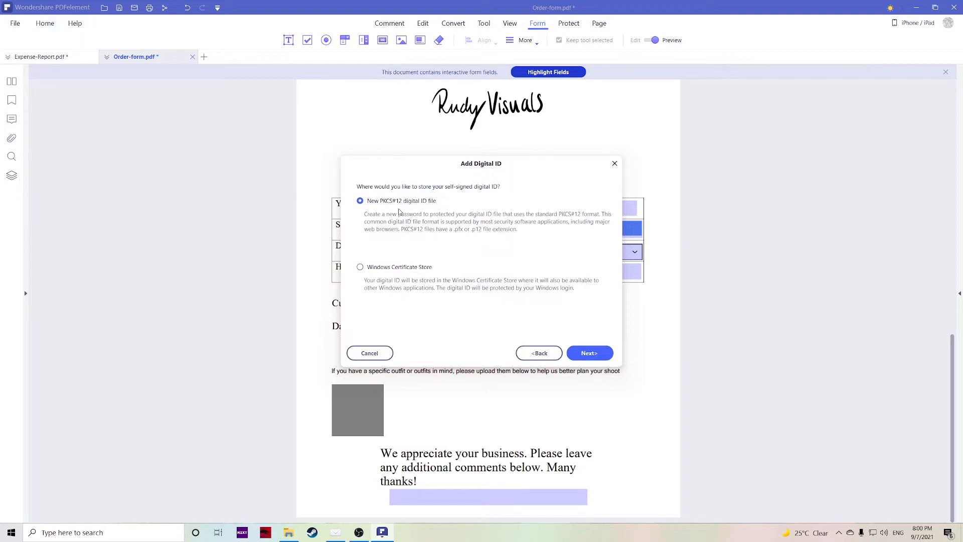
mouse_move(414, 267)
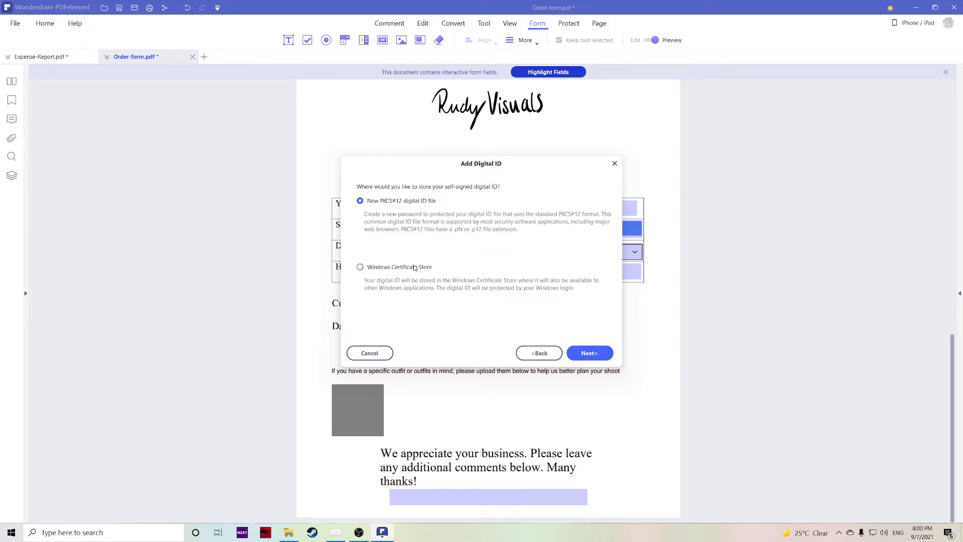
left_click(360, 267)
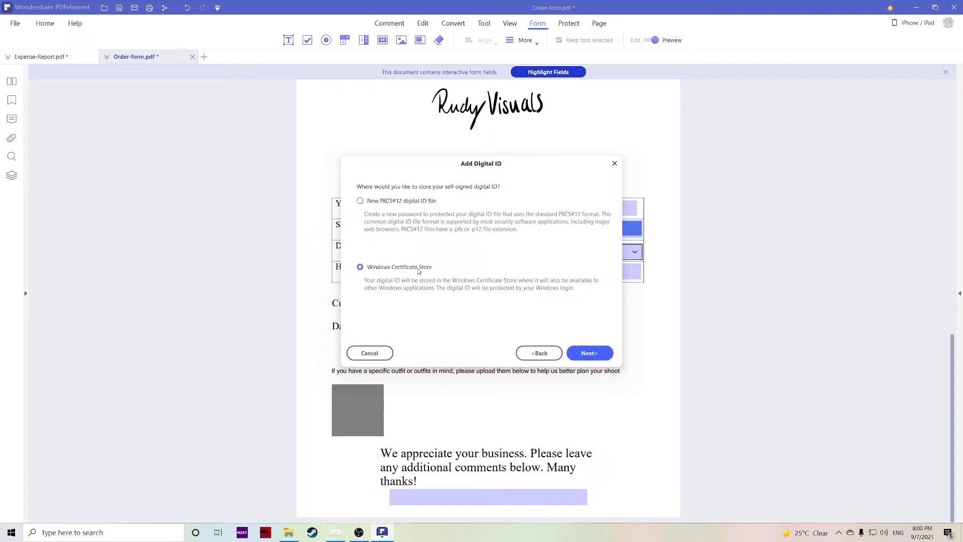
left_click(360, 200)
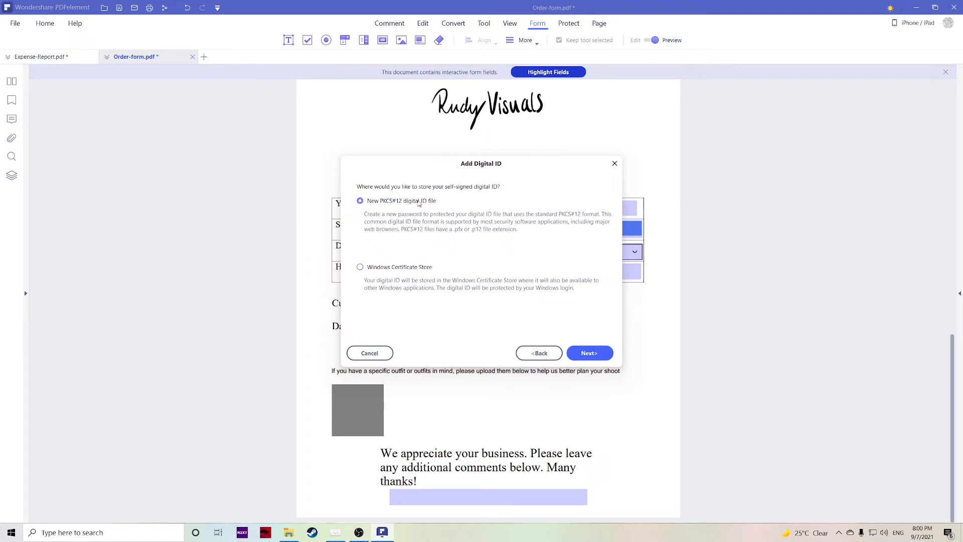
mouse_move(528, 260)
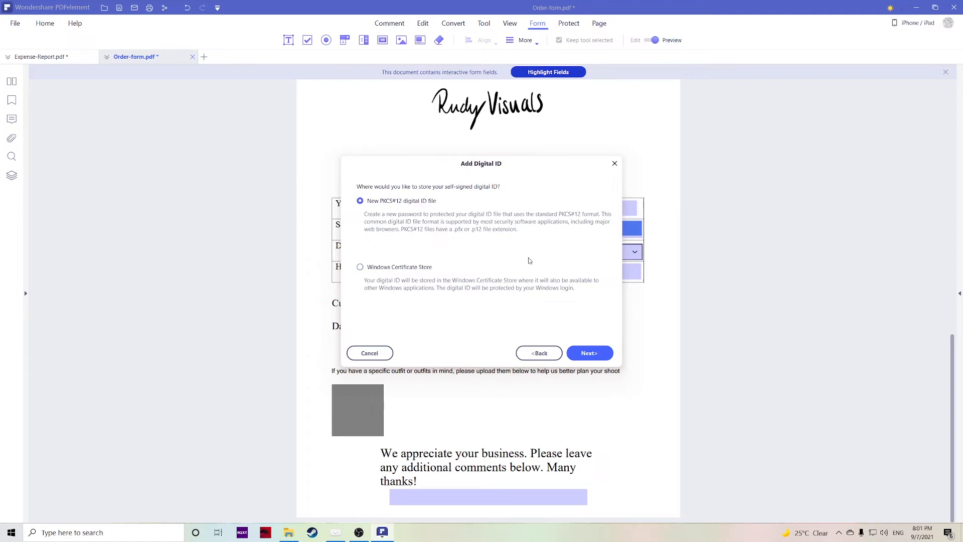
left_click(589, 352)
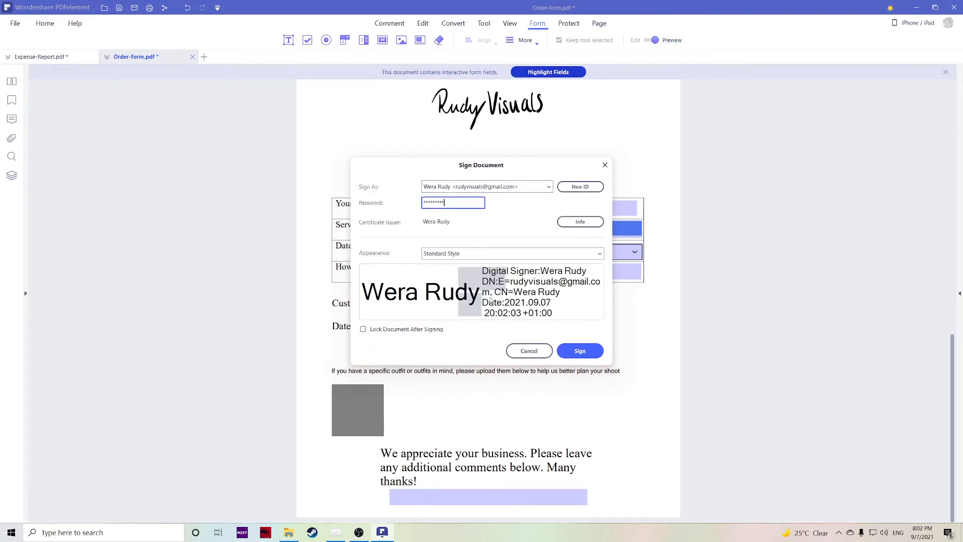
left_click(578, 350)
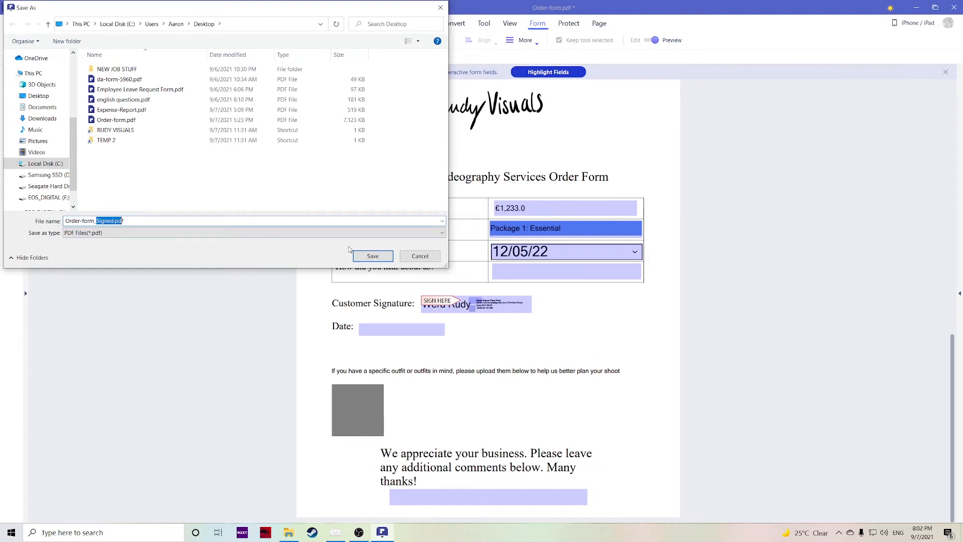
left_click(372, 255)
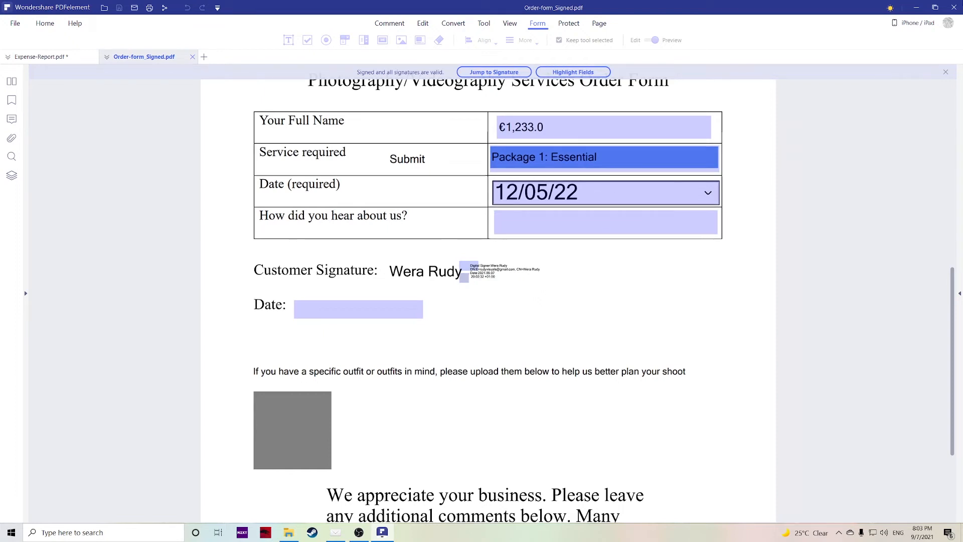
Step: Format the expense report's Camera Rental cost field as a number with the £ currency symbol, showing £200.00
left_click(140, 56)
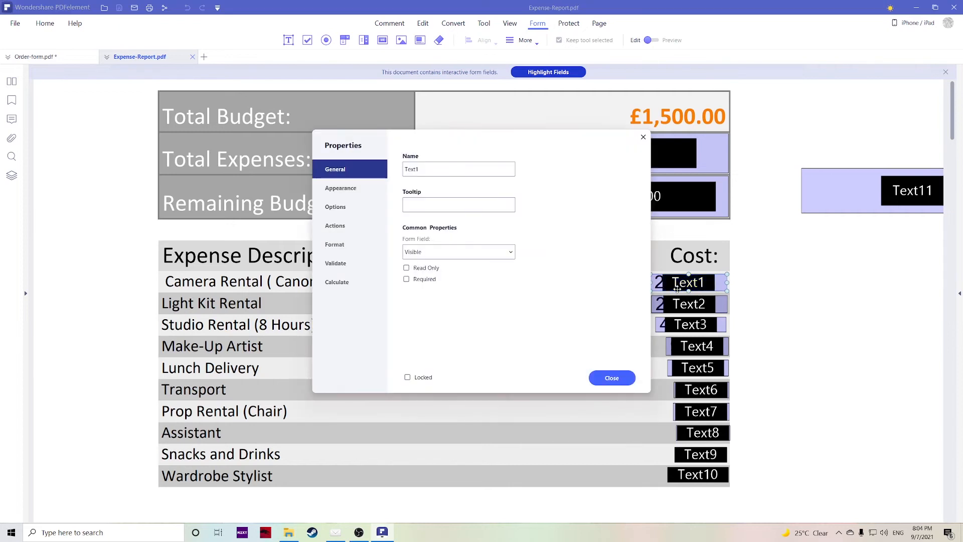
left_click(335, 243)
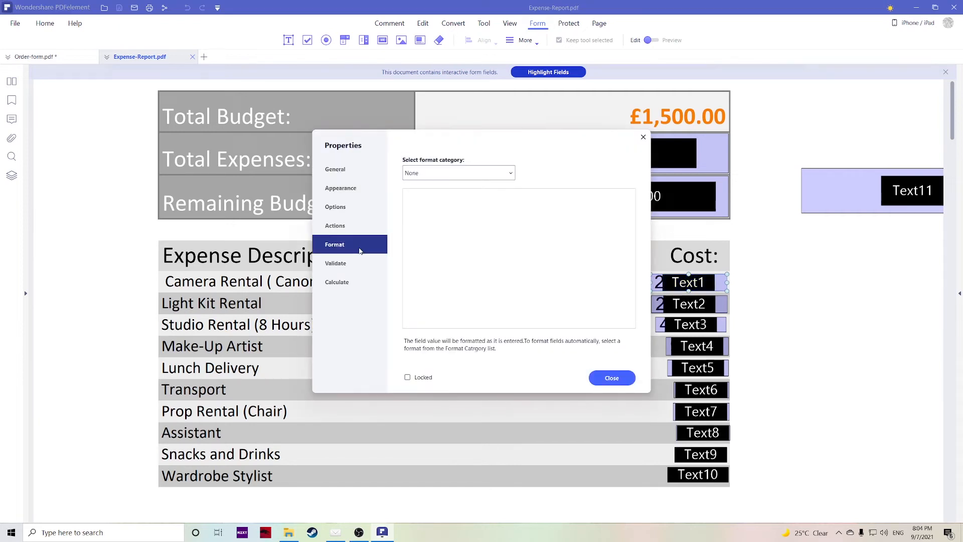
left_click(457, 173)
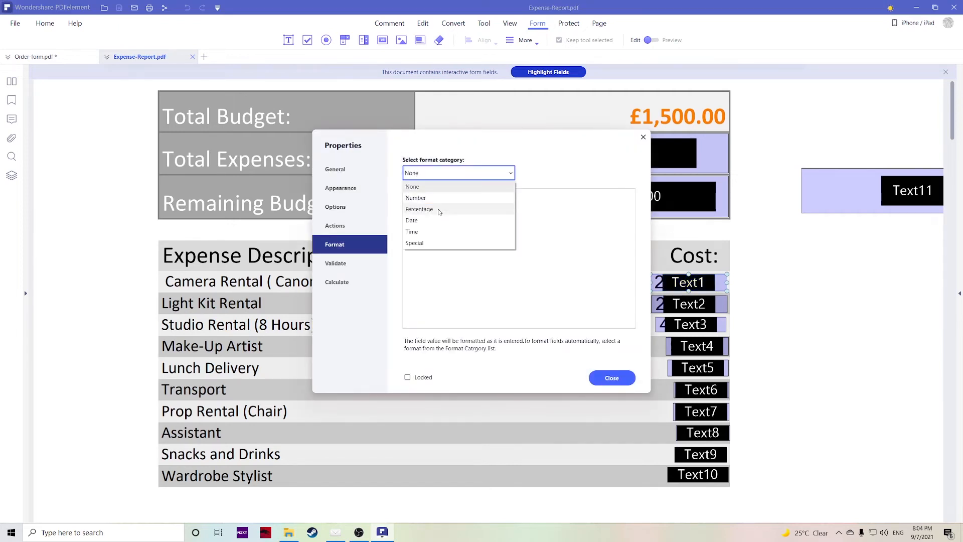
mouse_move(416, 198)
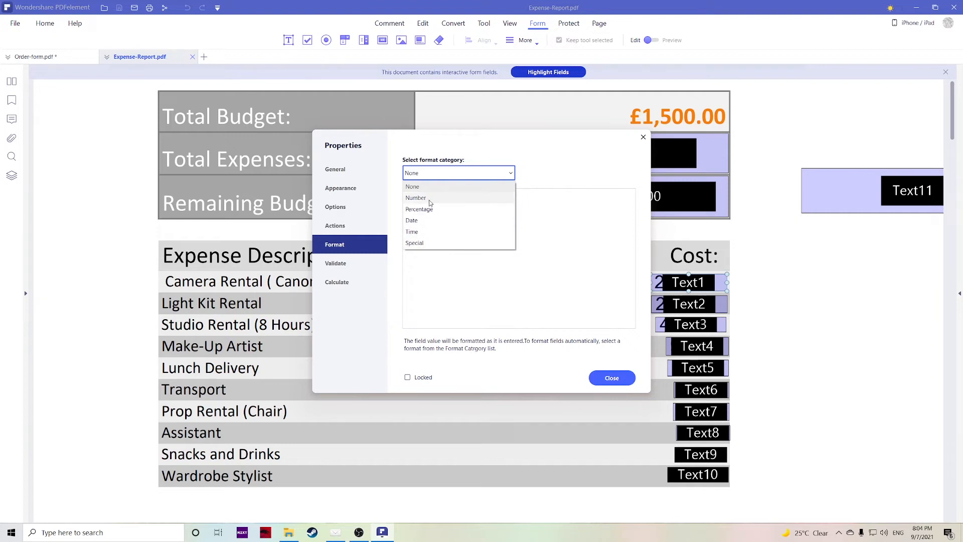
left_click(415, 198)
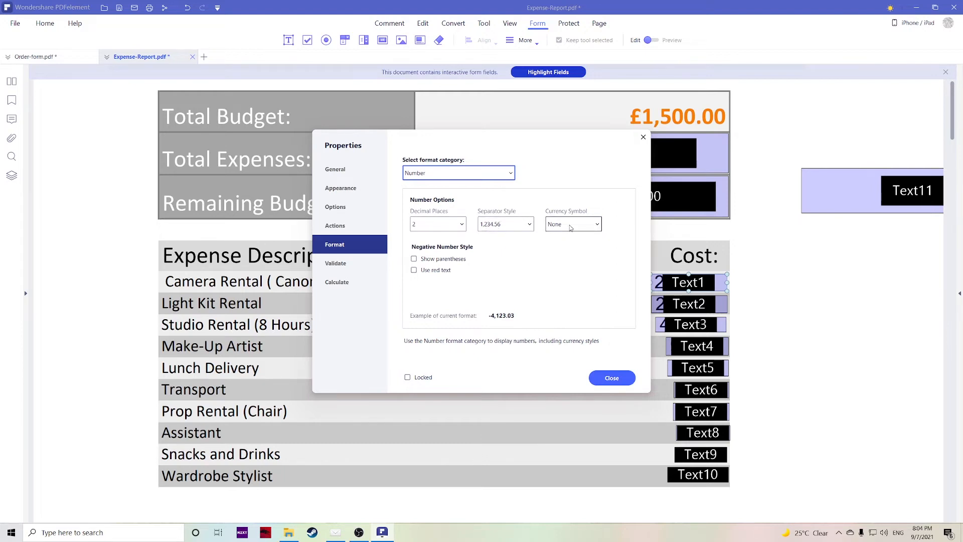
left_click(571, 224)
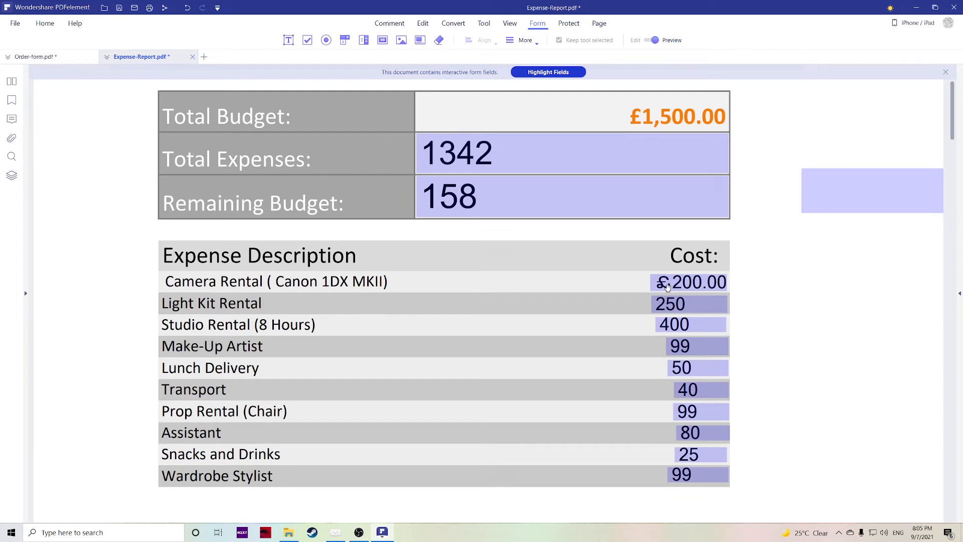
Step: Give the order form's Date (required) field a date format and enter 09/30/21
left_click(35, 56)
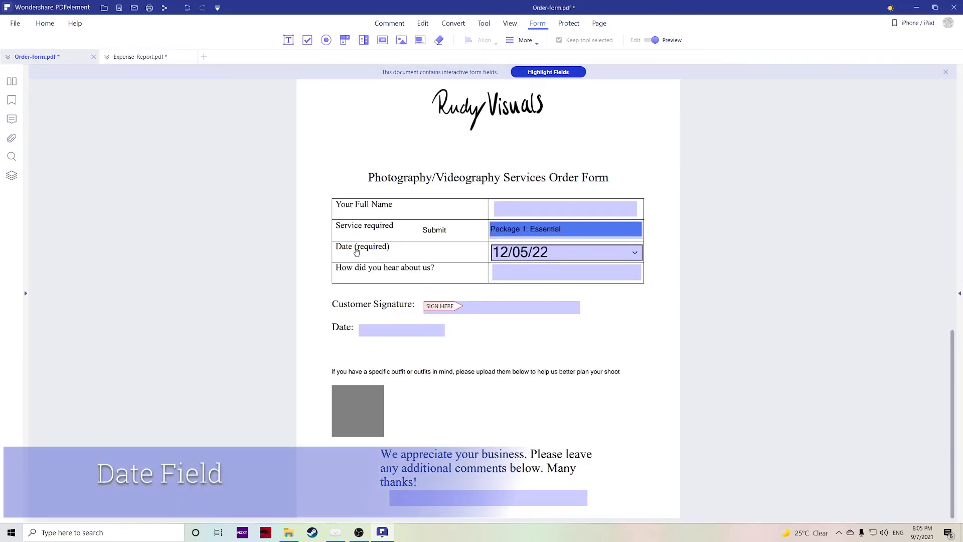
double_click(565, 252)
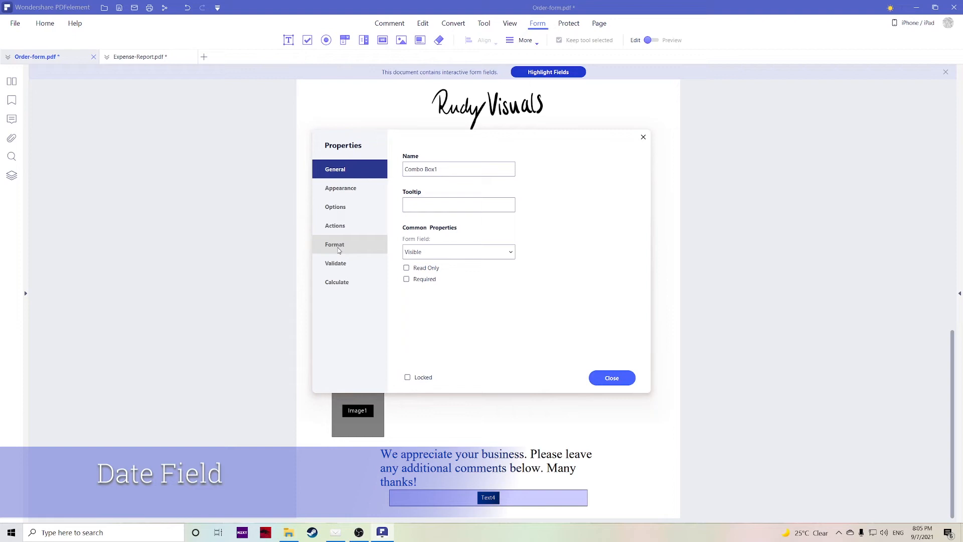
left_click(335, 244)
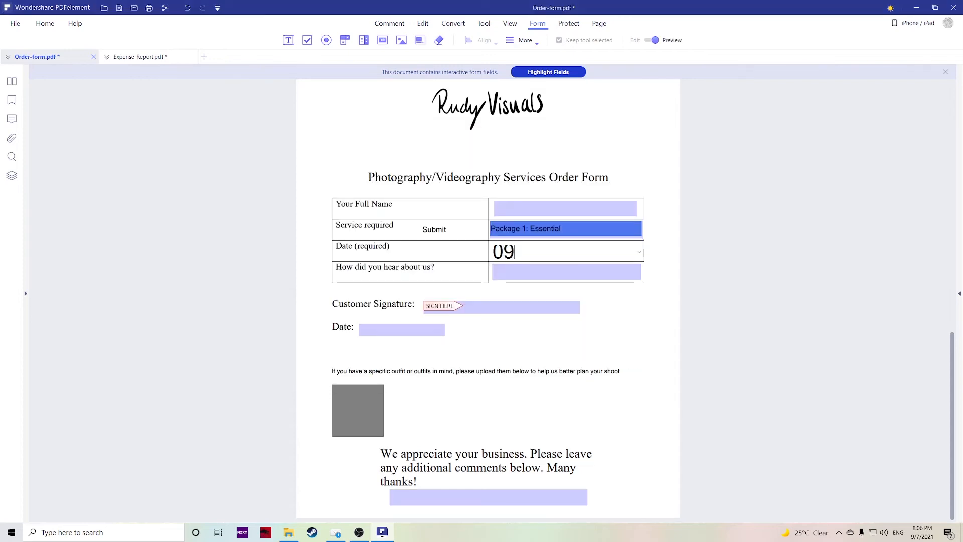
type("/30")
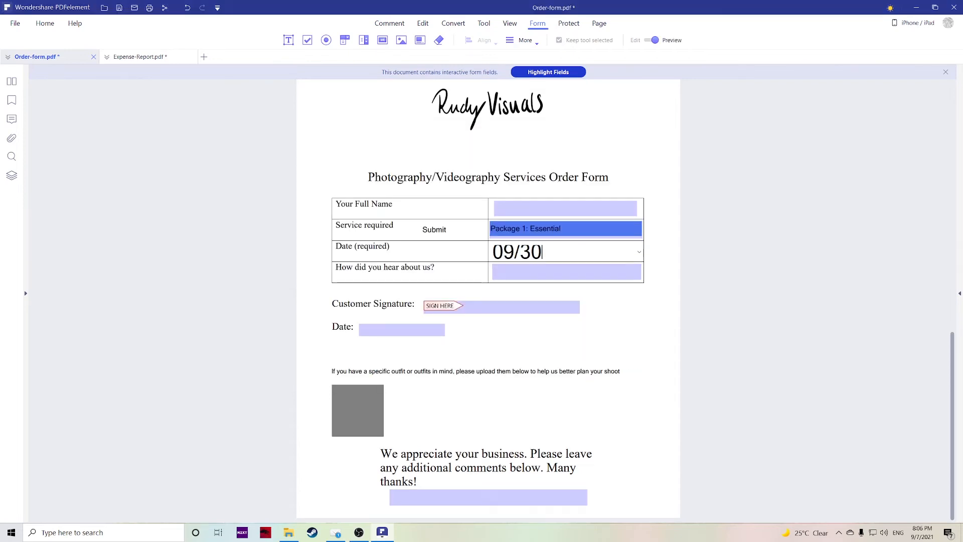
type("/21")
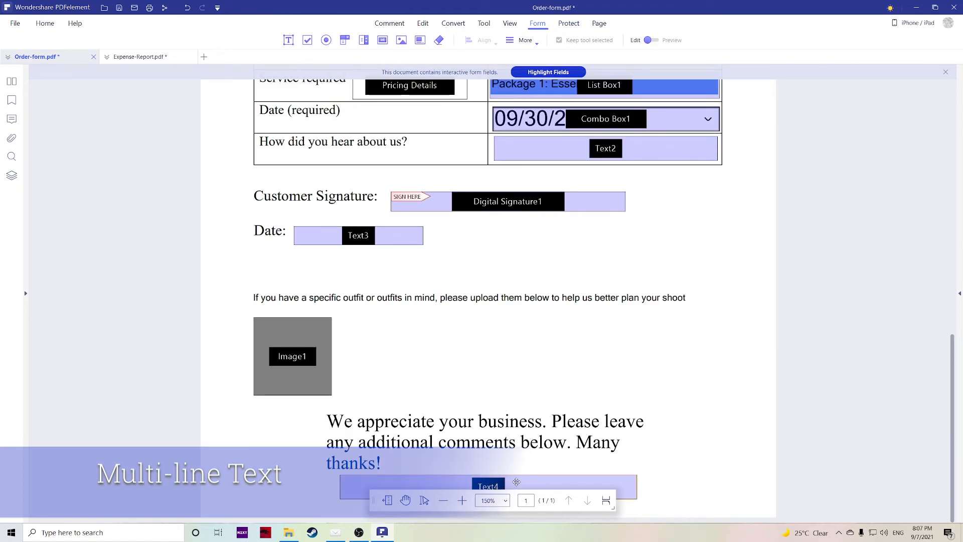
Step: Toggle the comments field Text4's Multi-line option in its properties and close them
double_click(488, 485)
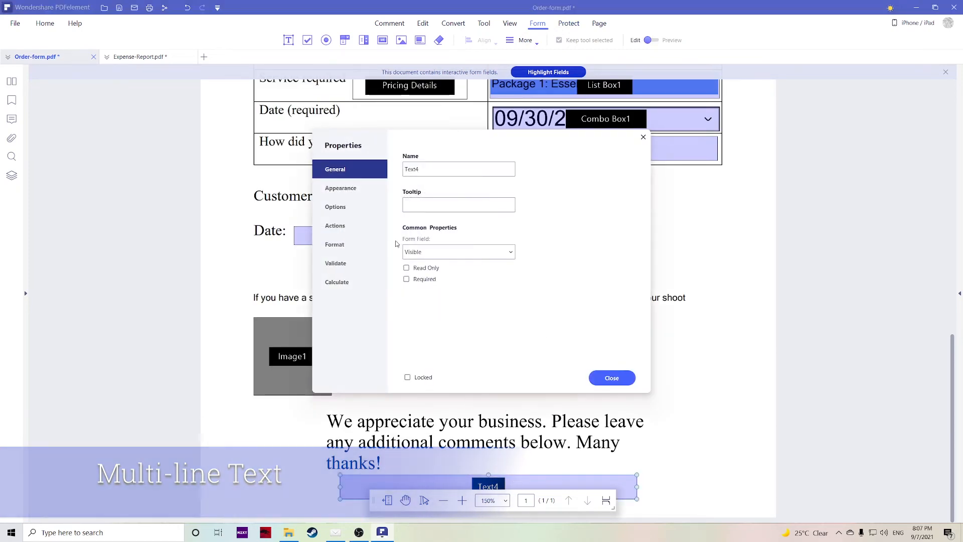
left_click(335, 207)
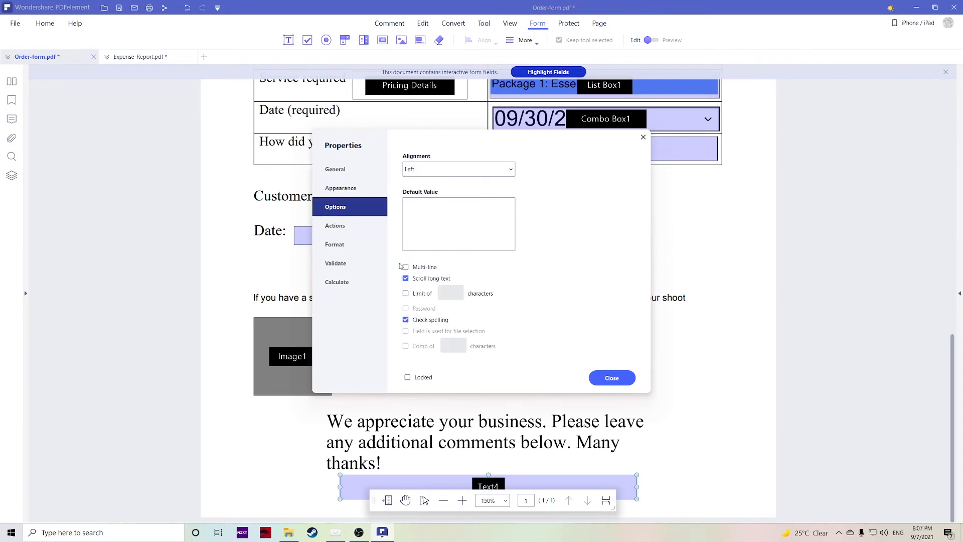
left_click(404, 267)
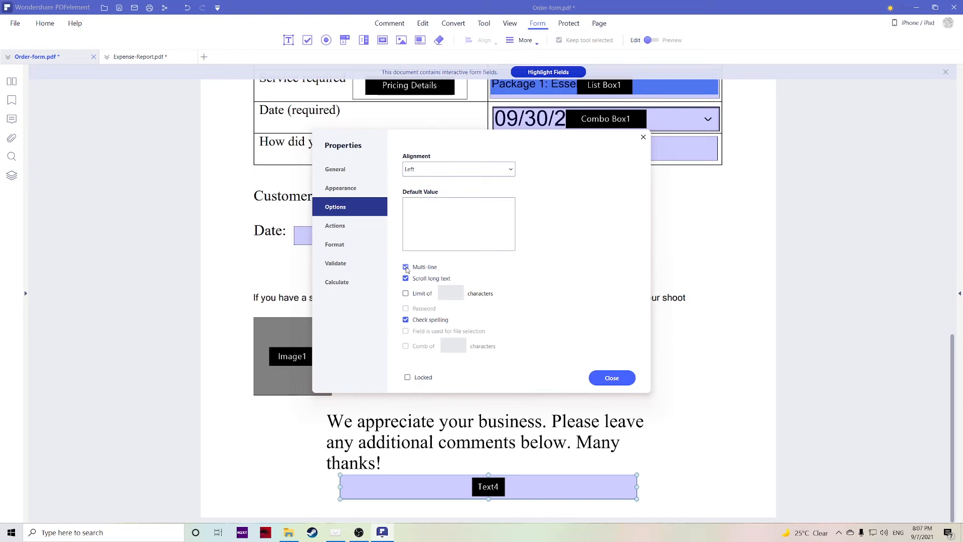
left_click(405, 267)
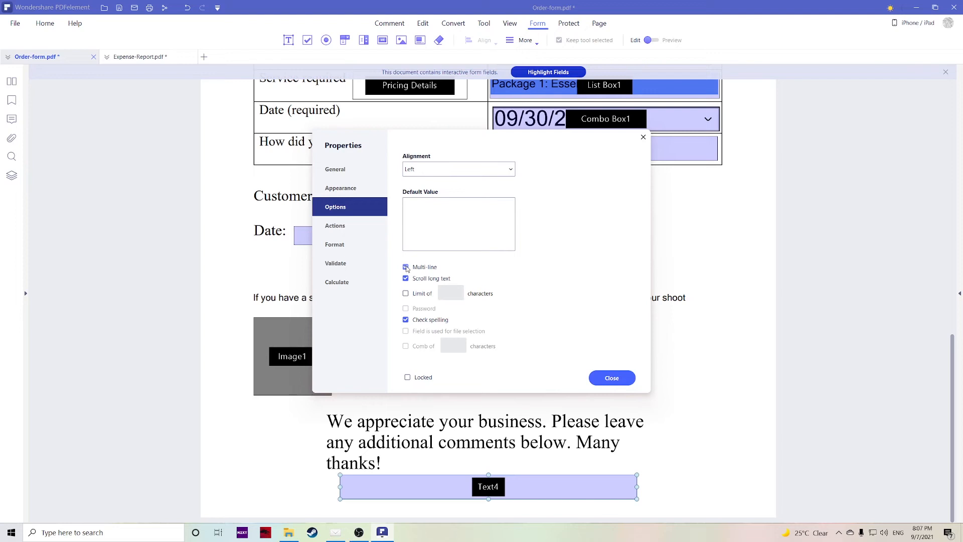
left_click(406, 267)
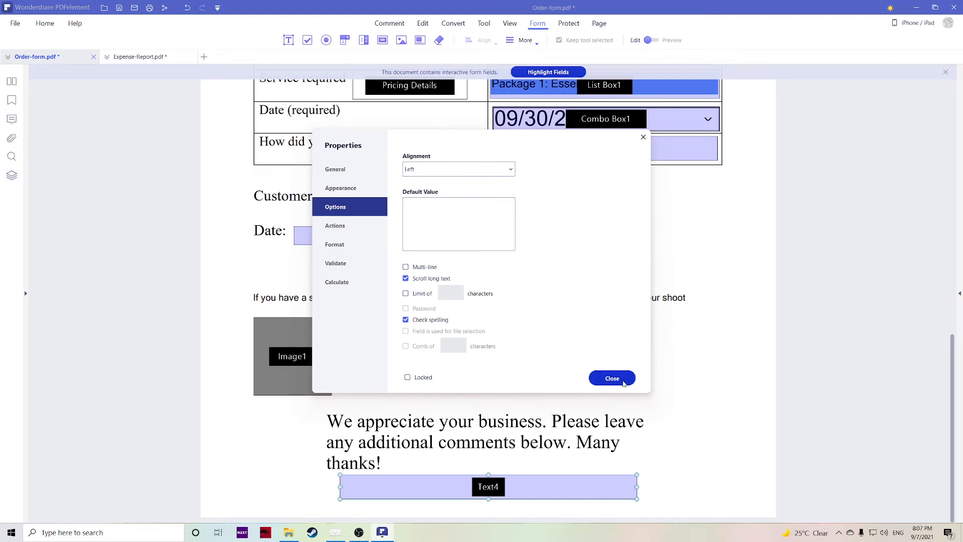
left_click(611, 378)
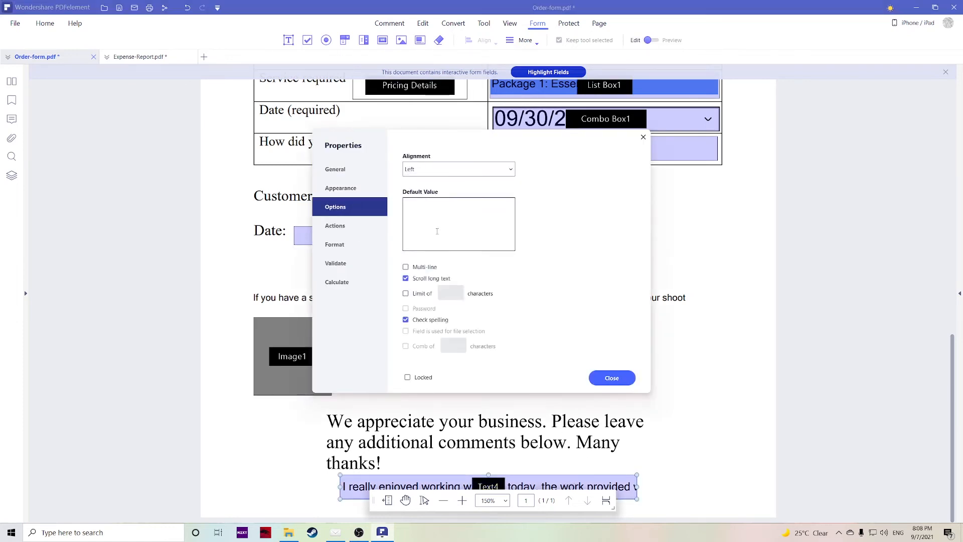
left_click(405, 267)
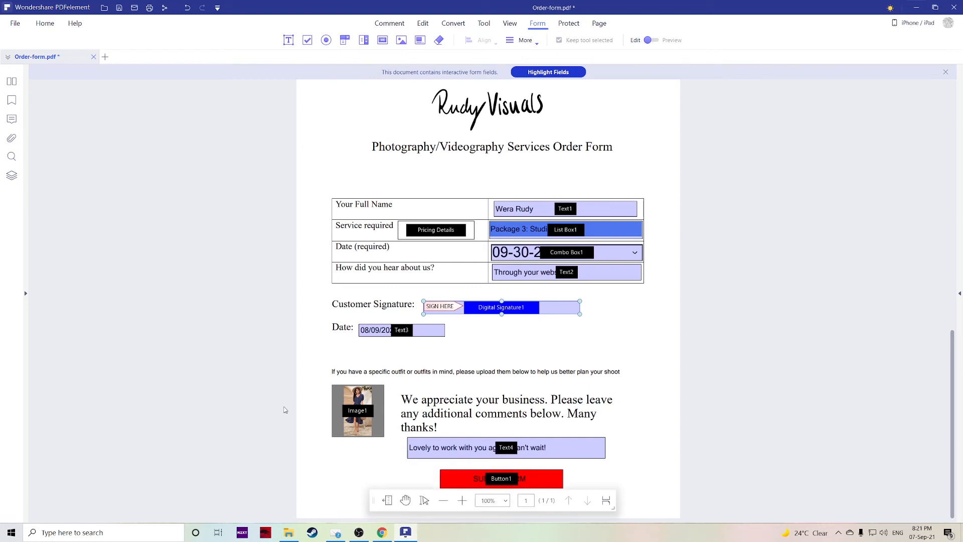
Step: Import Order-form.fdf data into the previewed form, then extract its field values to a CSV file
left_click(654, 40)
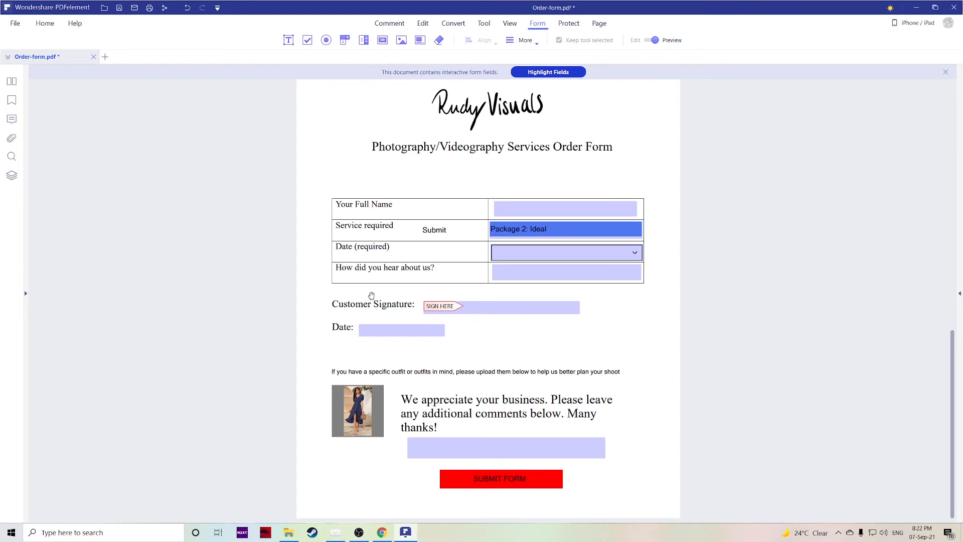
left_click(525, 40)
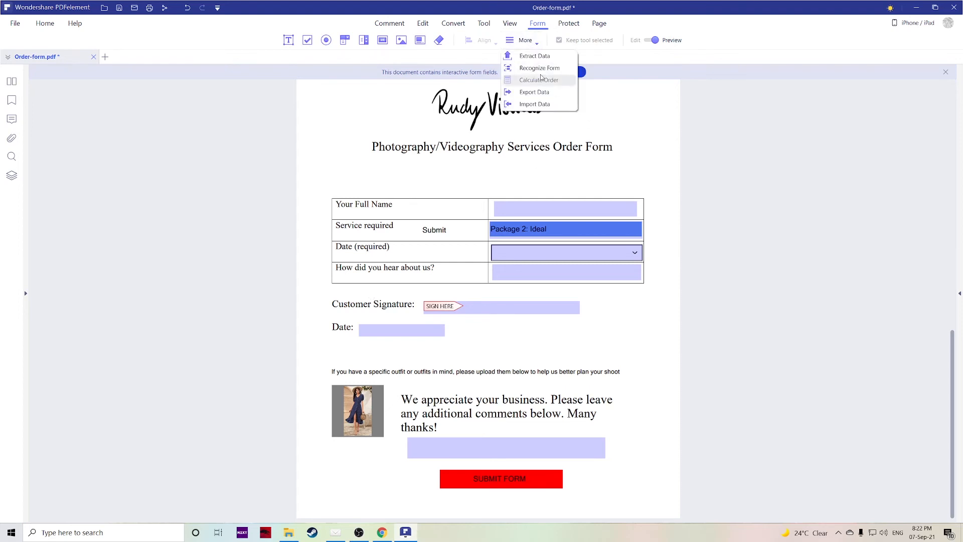
left_click(533, 104)
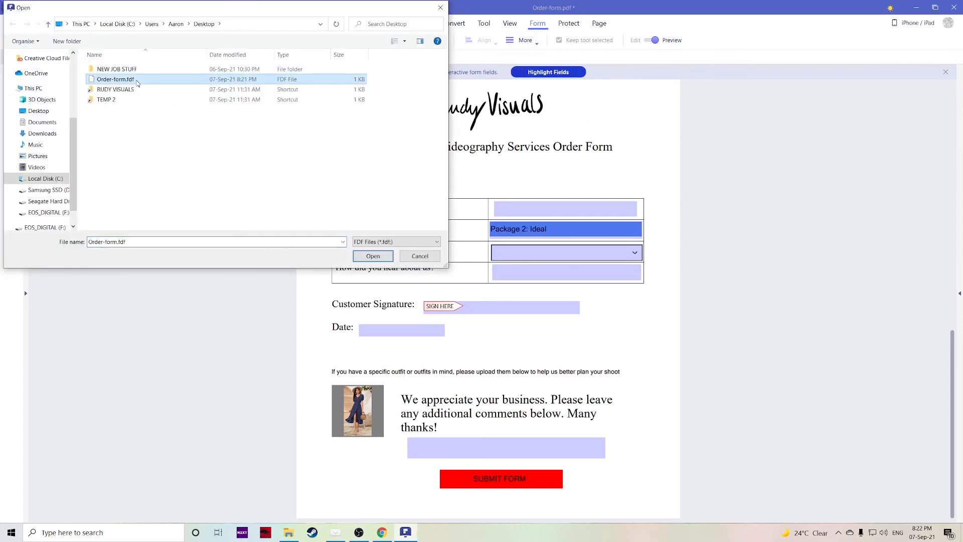
left_click(372, 255)
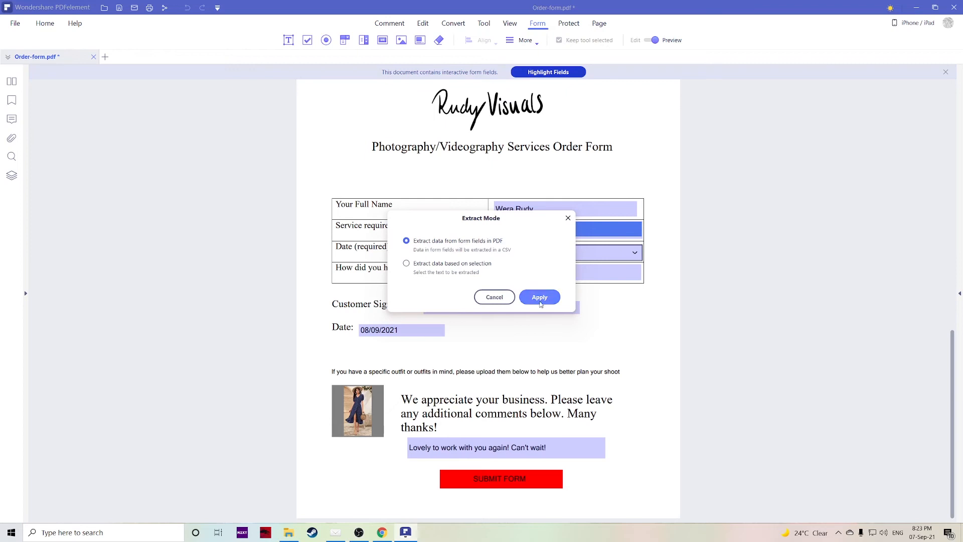
left_click(540, 297)
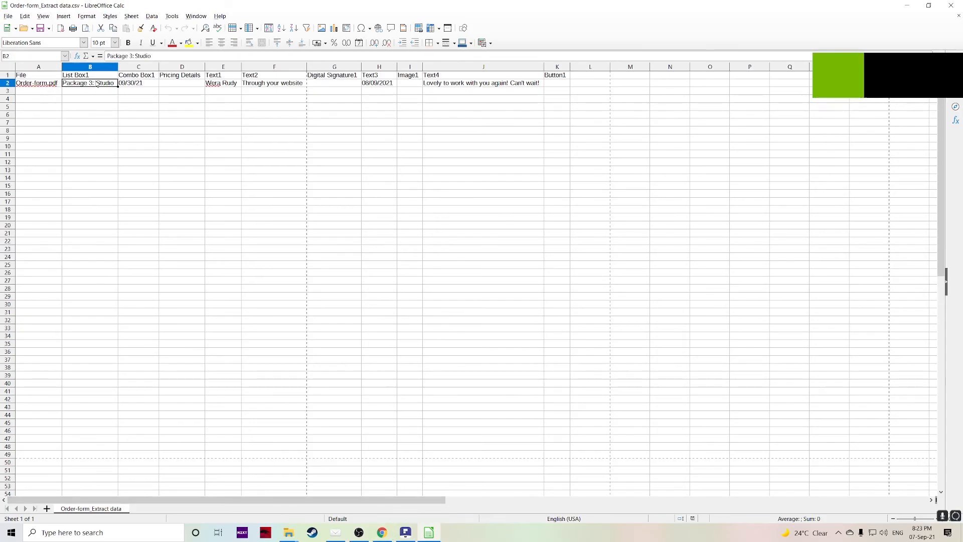
left_click(404, 531)
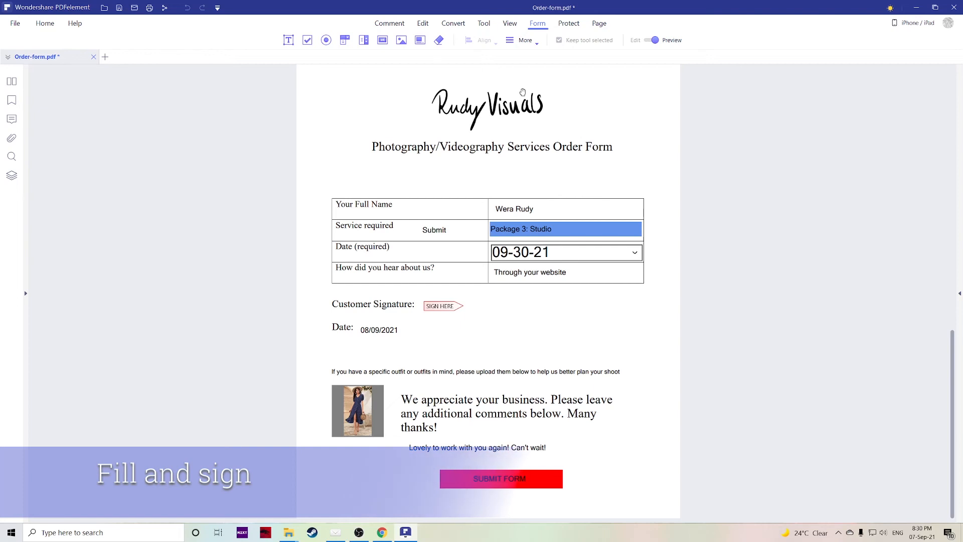
Step: Add a typed signature to the order form via the Comment signature tool
left_click(442, 306)
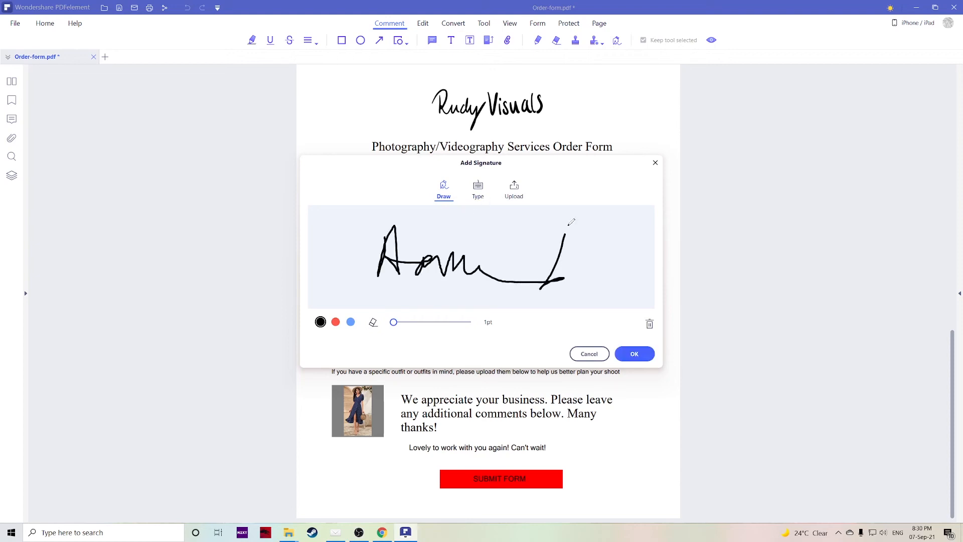
left_click(478, 188)
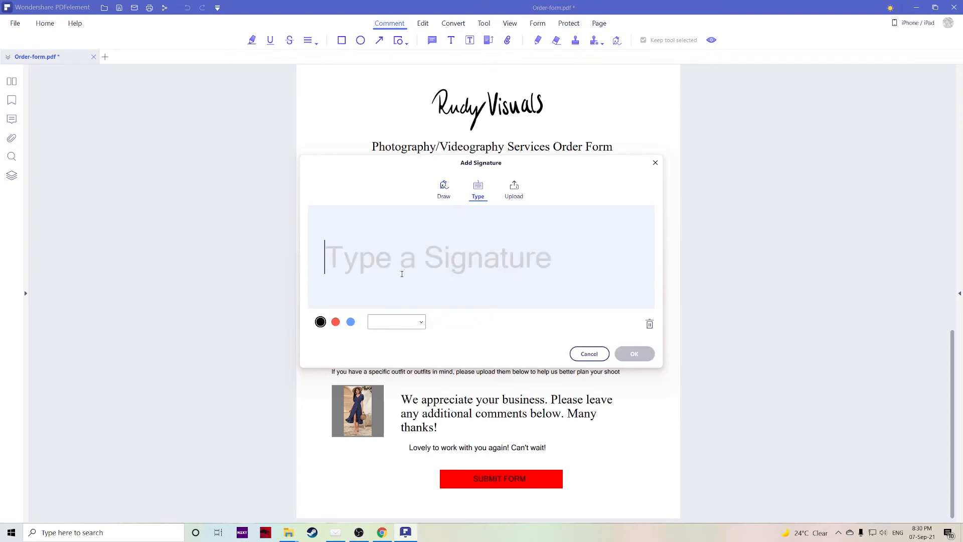
left_click(513, 189)
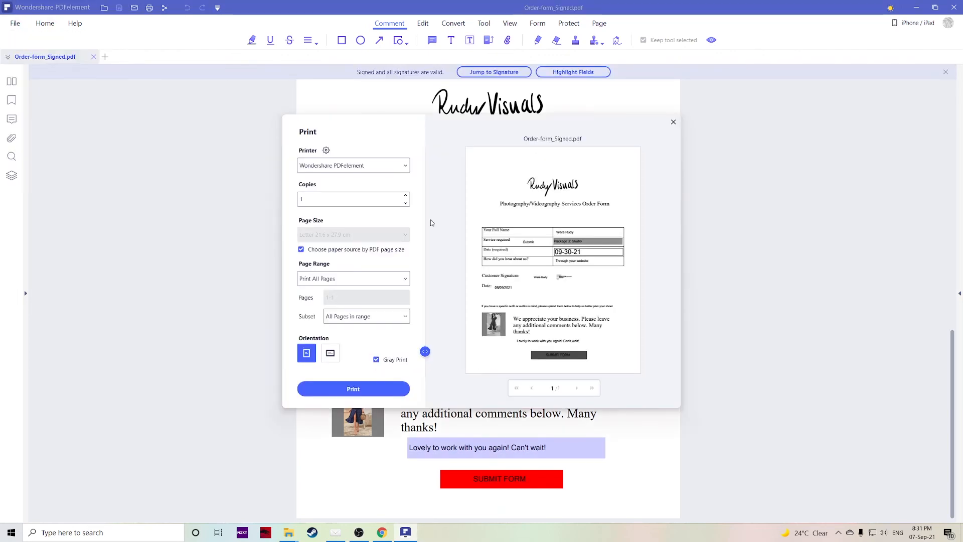
Step: Close the print preview and share Expense-Report.pdf to Wondershare Cloud
left_click(14, 23)
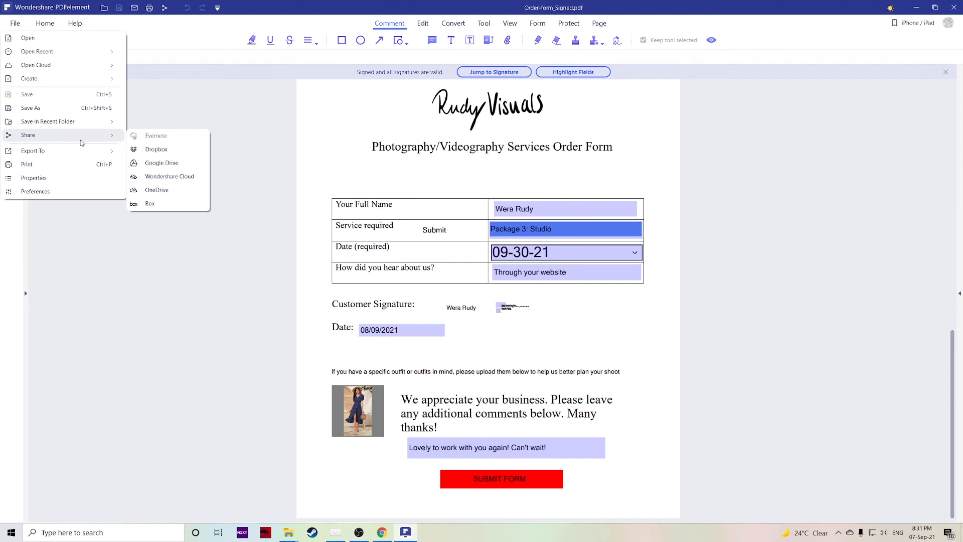
mouse_move(169, 176)
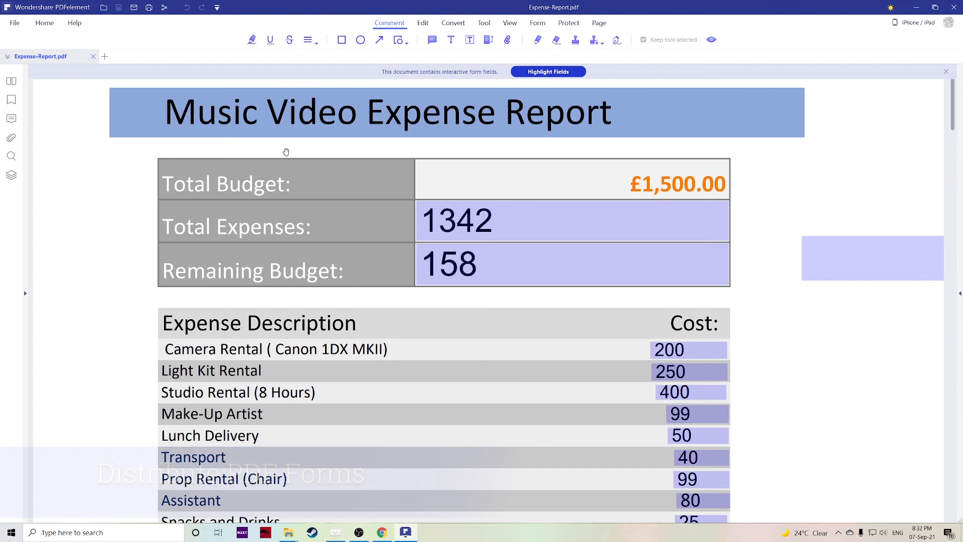
left_click(14, 23)
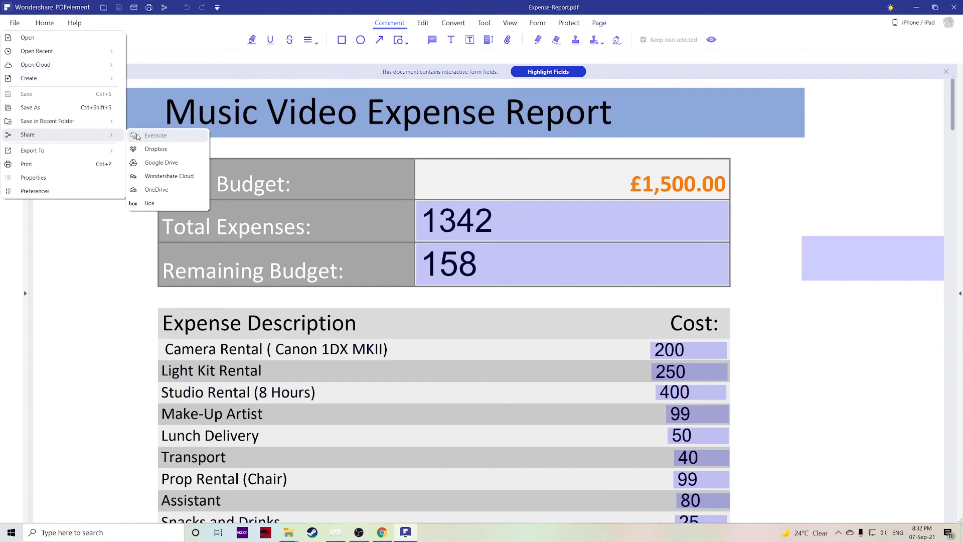
mouse_move(160, 163)
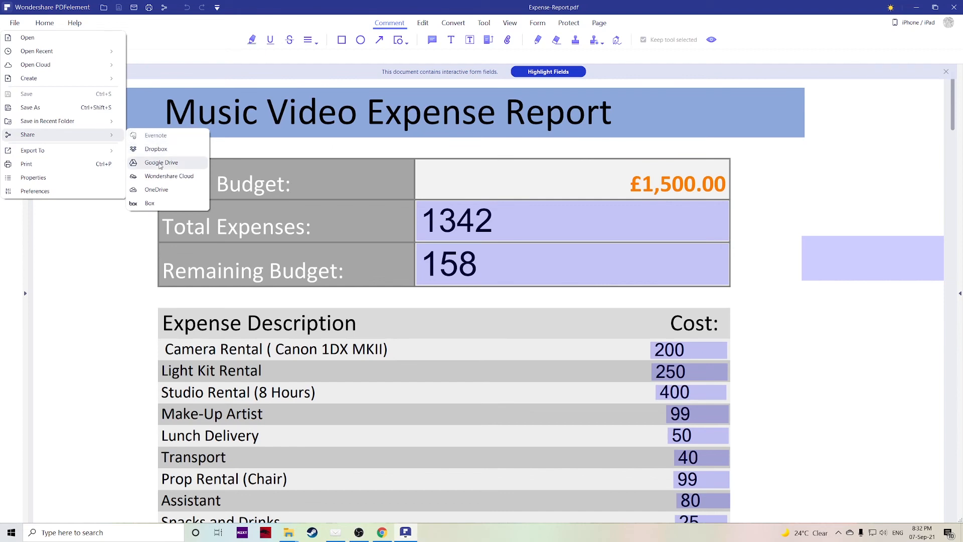
mouse_move(168, 177)
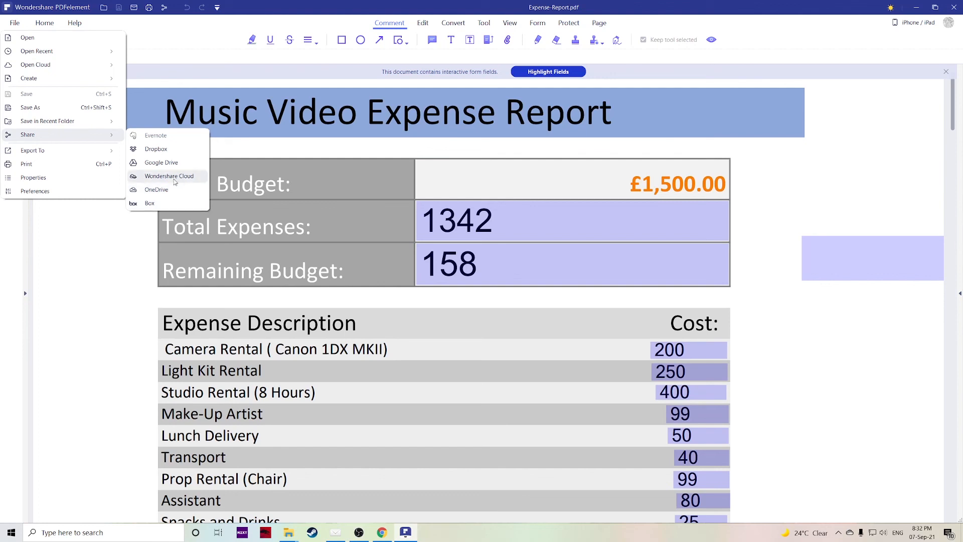
left_click(168, 176)
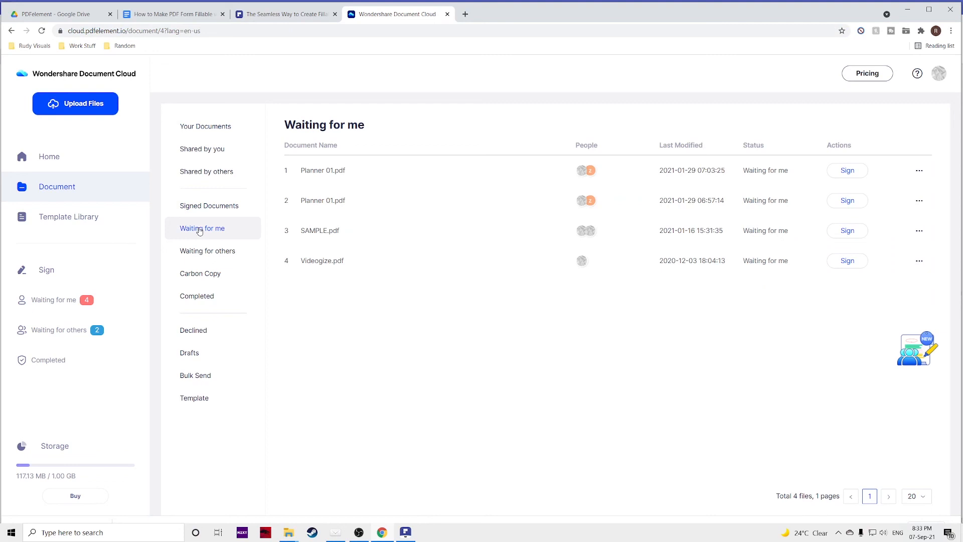
mouse_move(201, 230)
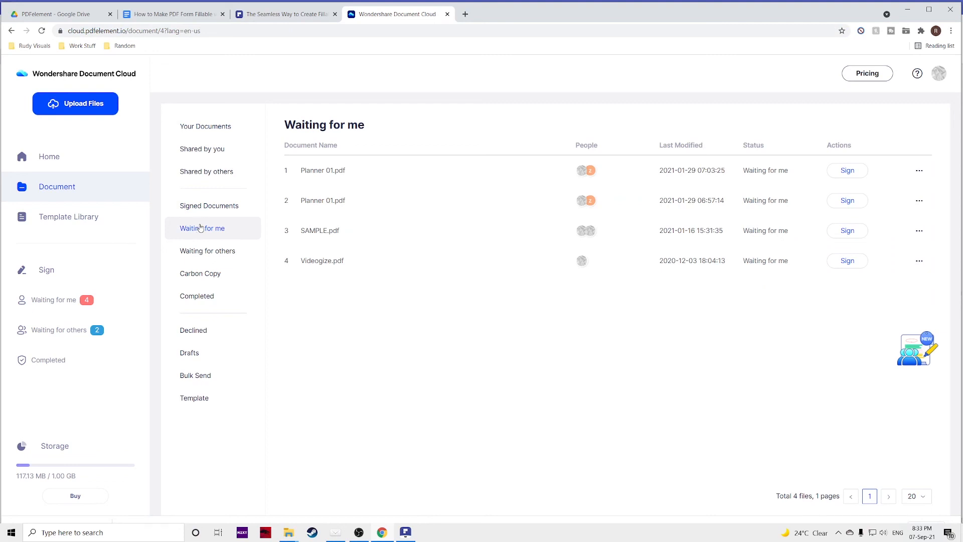
Step: View documents waiting for others, then the Signed Documents list of 29 files
left_click(206, 250)
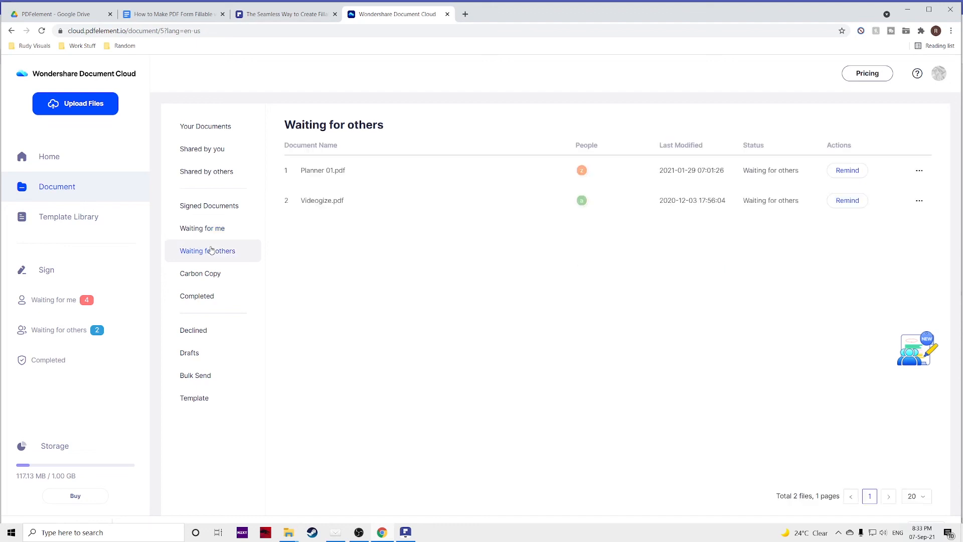
left_click(208, 205)
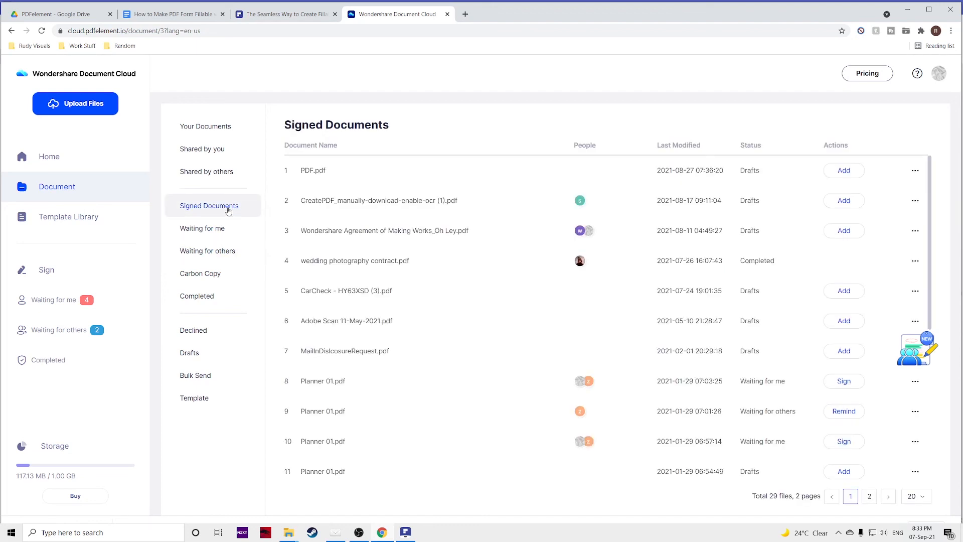